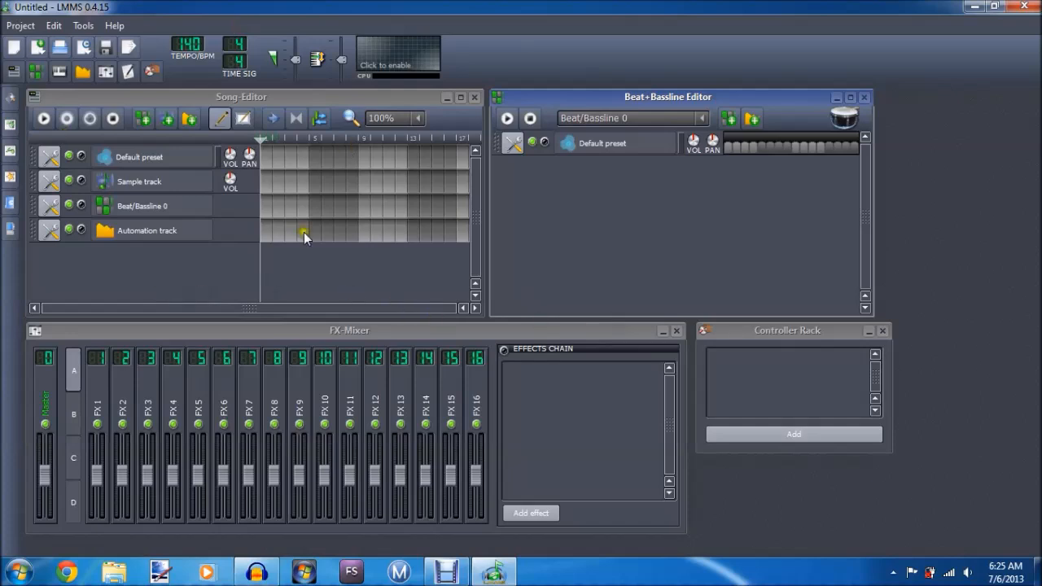
pyautogui.moveTo(440, 269)
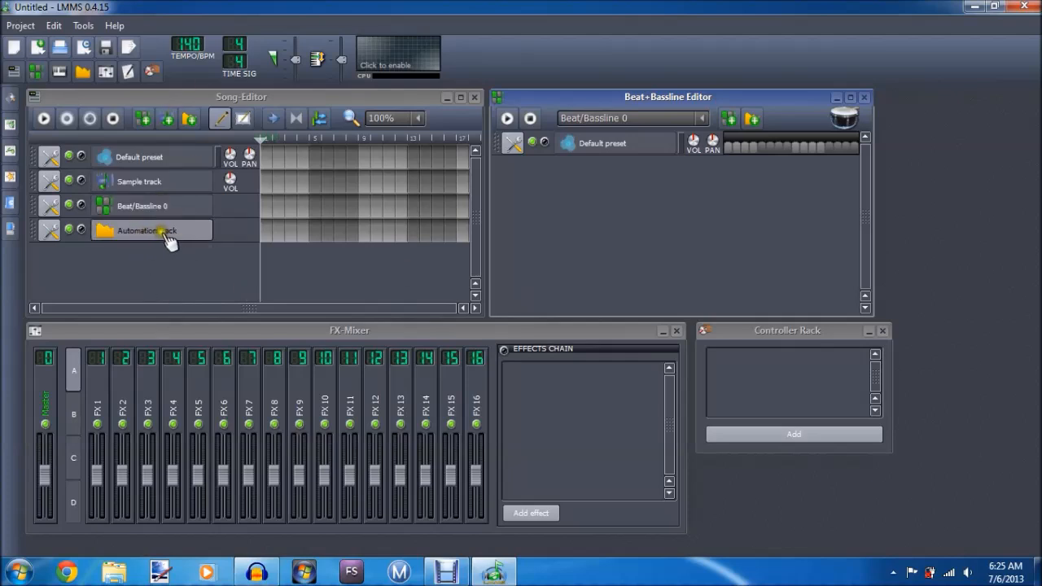
# Create an automation pattern and draw a curve from near the top down to about 0.625.
pyautogui.doubleClick(151, 230)
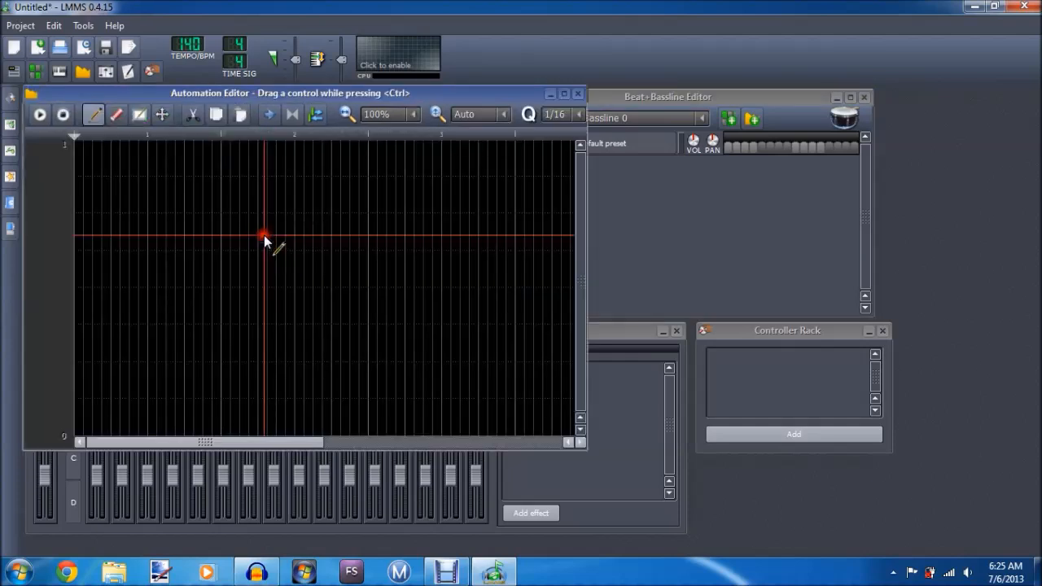
pyautogui.click(75, 178)
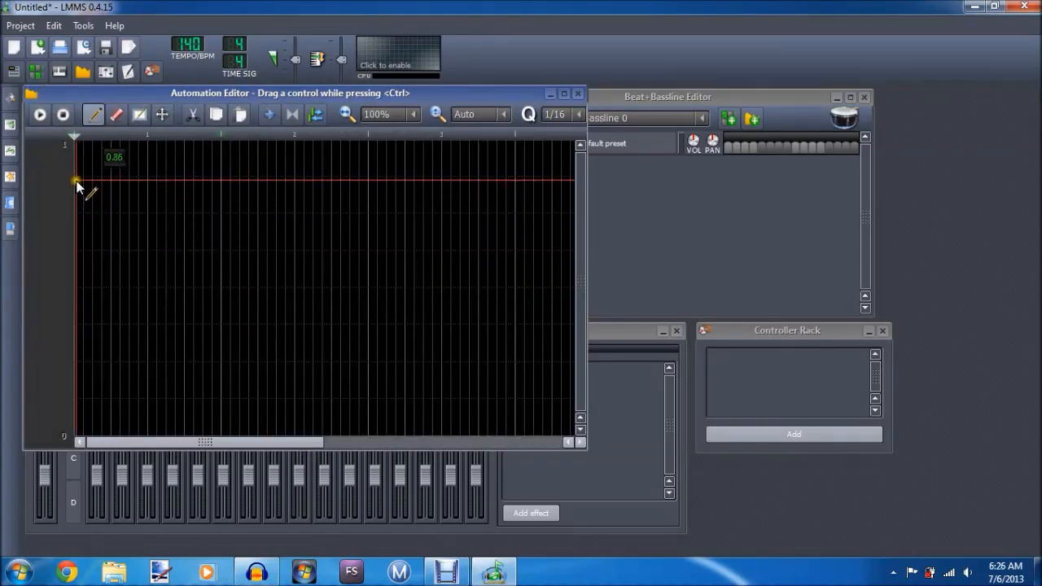
pyautogui.moveTo(78, 181); pyautogui.dragTo(77, 249)
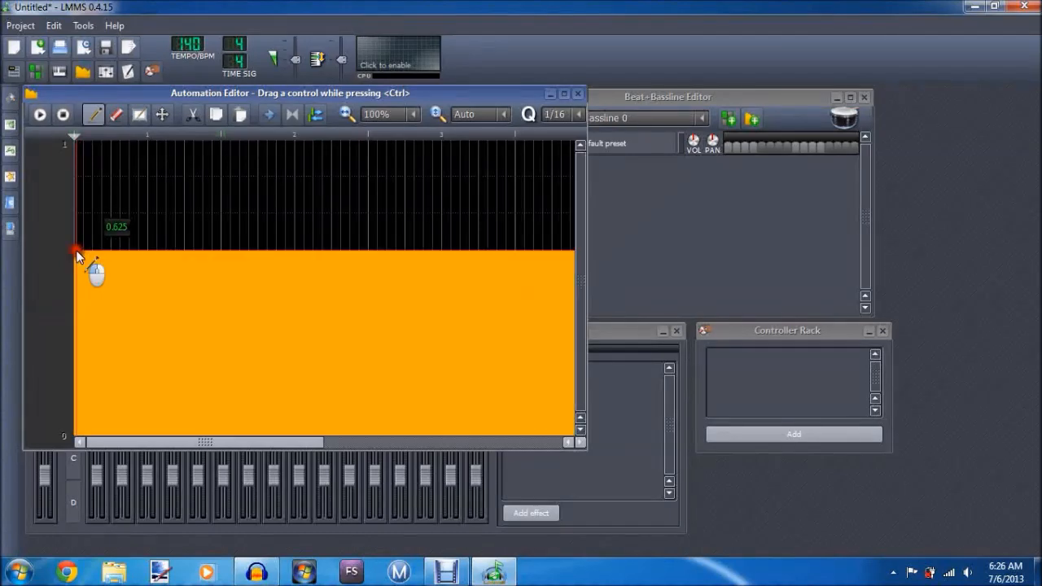
pyautogui.moveTo(77, 250); pyautogui.dragTo(307, 272)
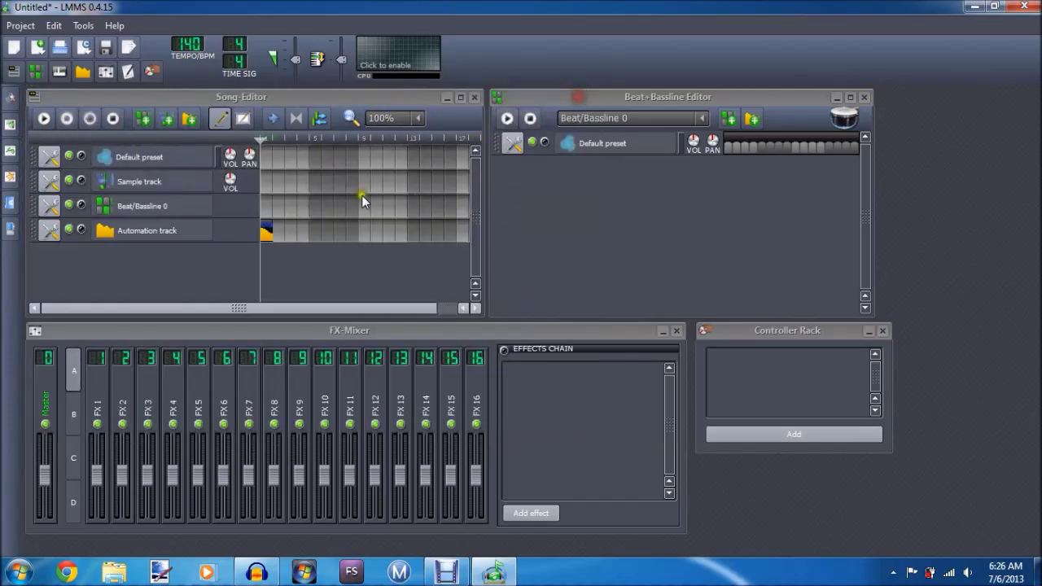
pyautogui.moveTo(216, 248)
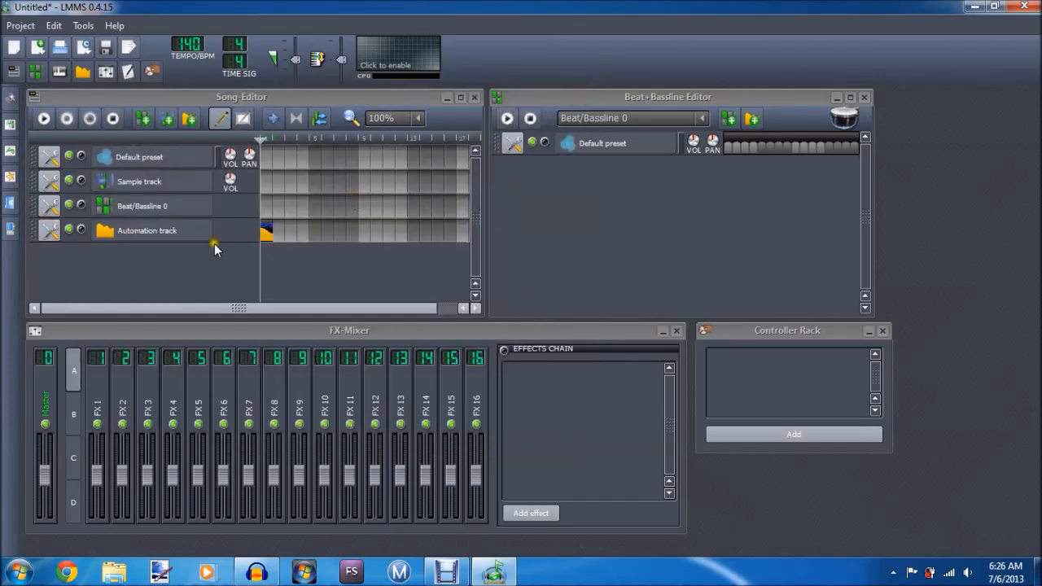
# Delete the drawn automation pattern from the Automation track.
pyautogui.rightClick(265, 231)
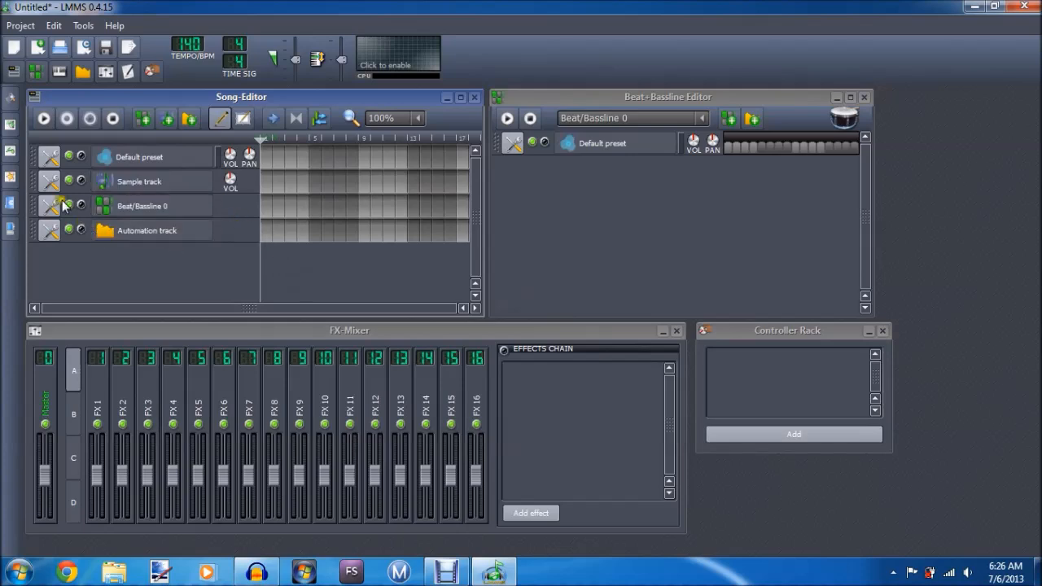
pyautogui.moveTo(11, 96)
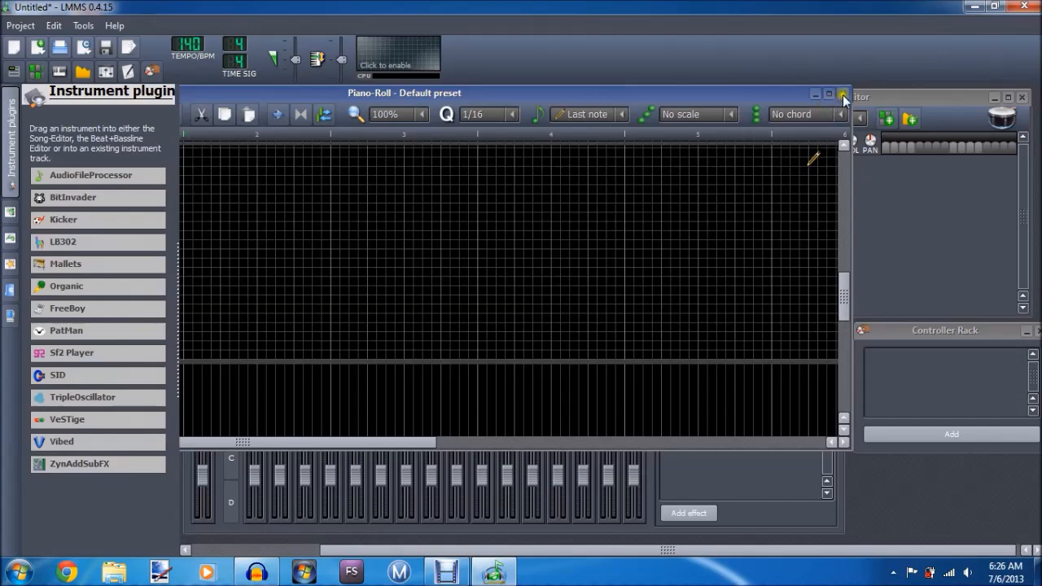
# Open the Default preset track's empty piano roll.
pyautogui.click(844, 95)
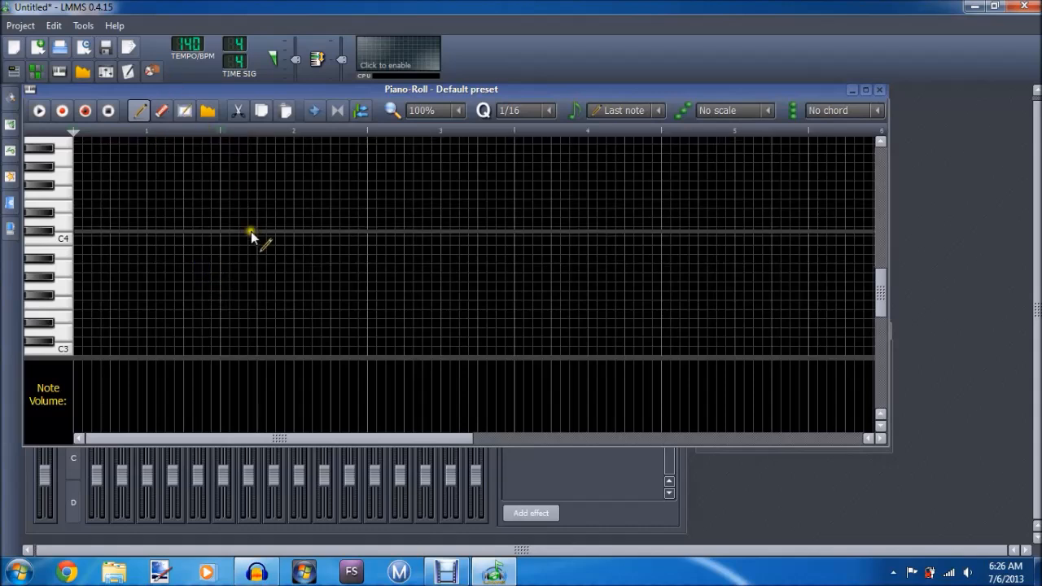
pyautogui.moveTo(134, 153)
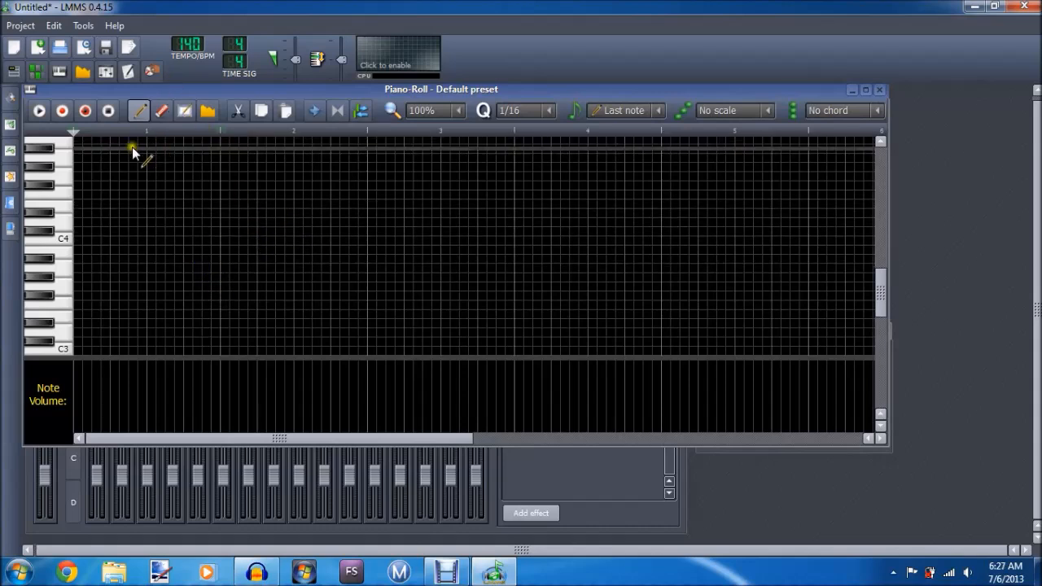
pyautogui.moveTo(62, 111)
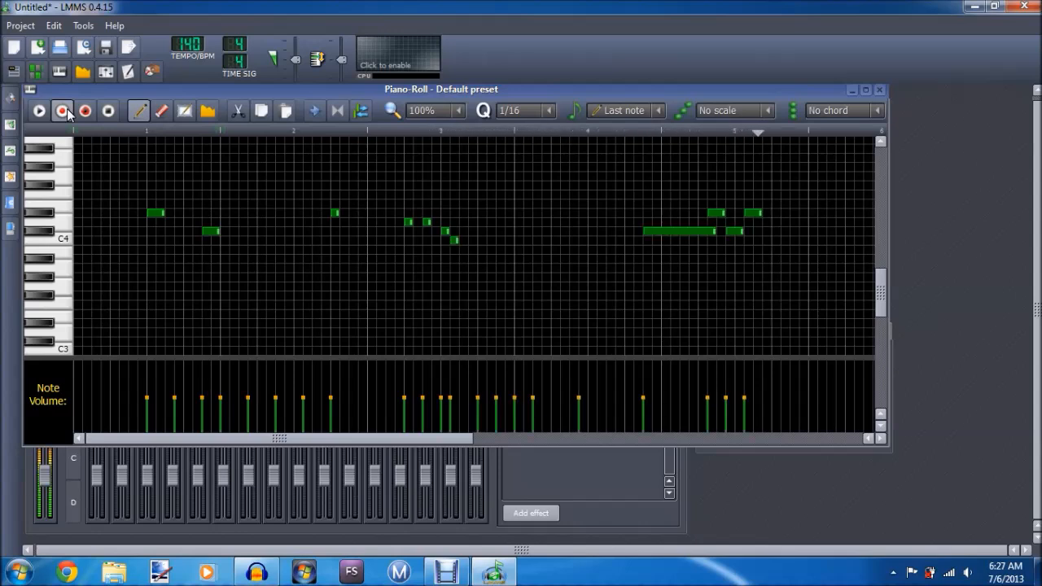
# Record more melody notes, then maximize the piano roll and close it.
pyautogui.click(107, 111)
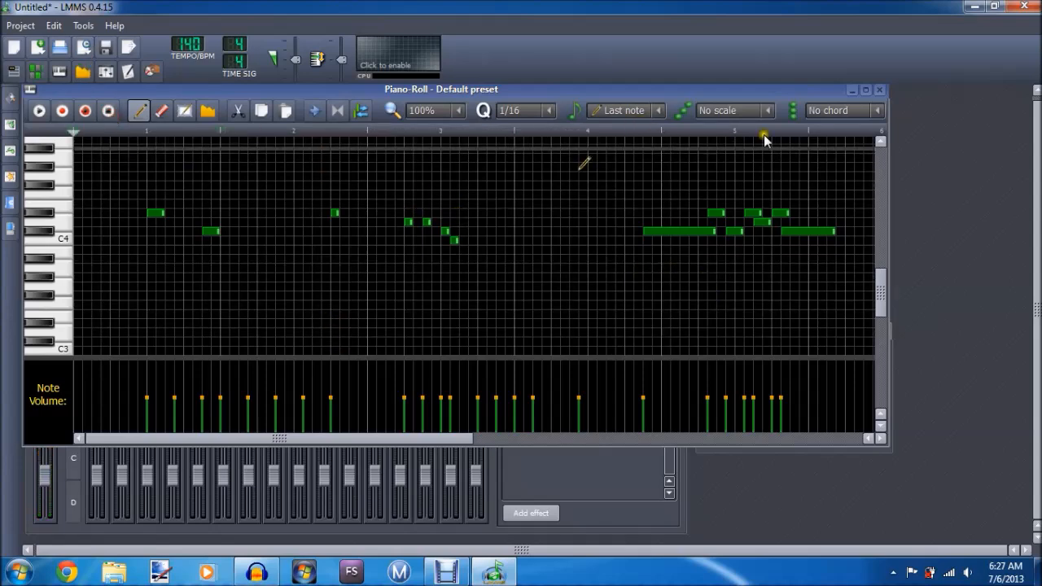
pyautogui.click(865, 90)
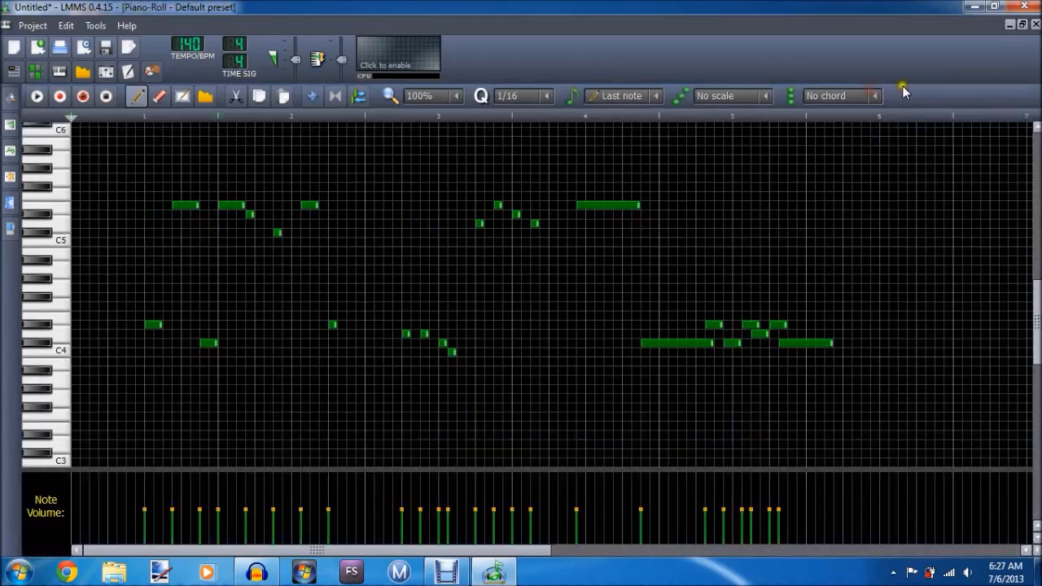
pyautogui.click(1021, 26)
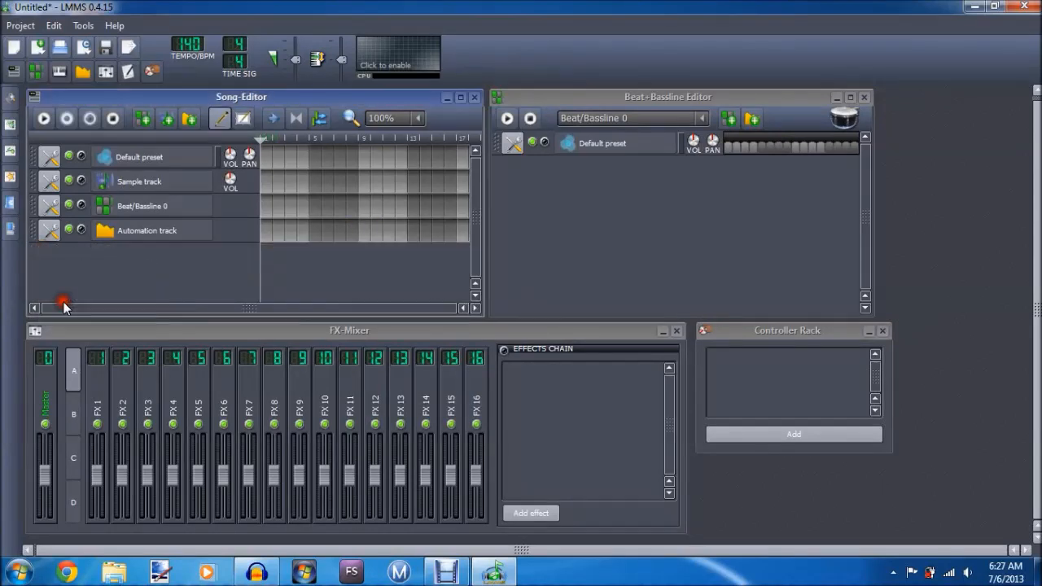
pyautogui.moveTo(11, 122)
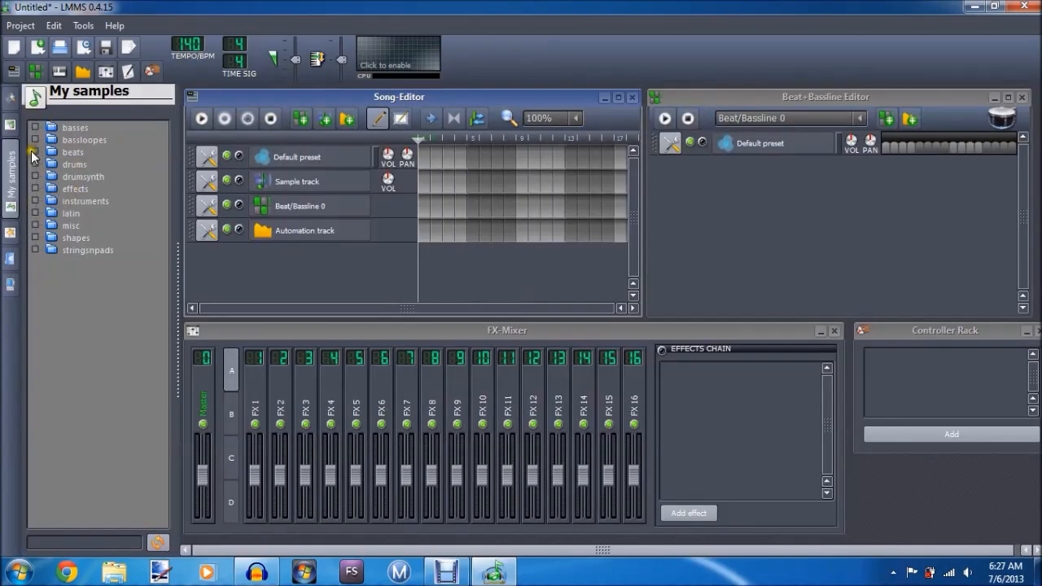
# Browse the beats and drums sample folders, previewing electro_beat02.ogg and a clap sample.
pyautogui.click(73, 152)
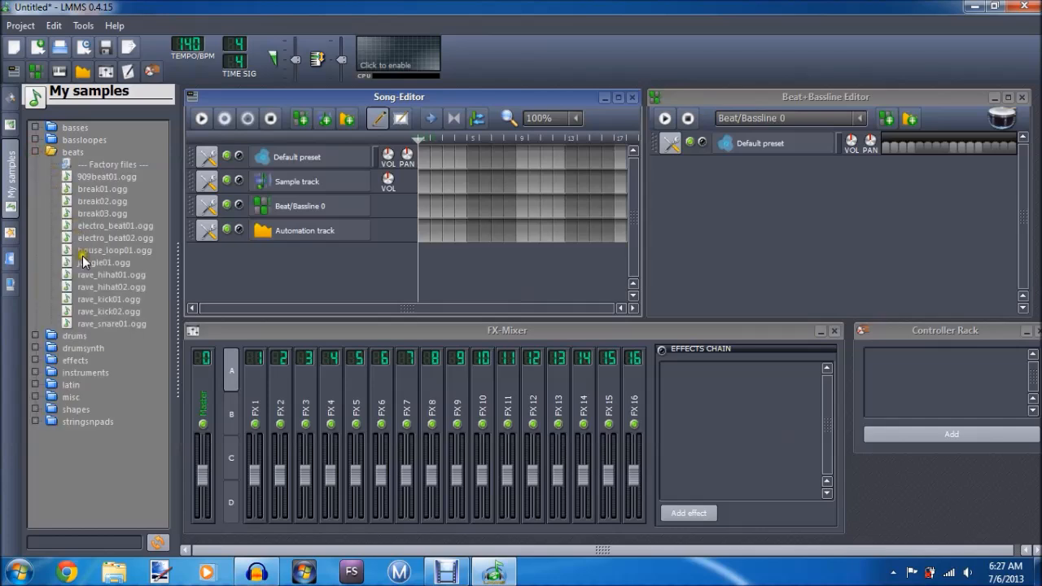
pyautogui.click(115, 238)
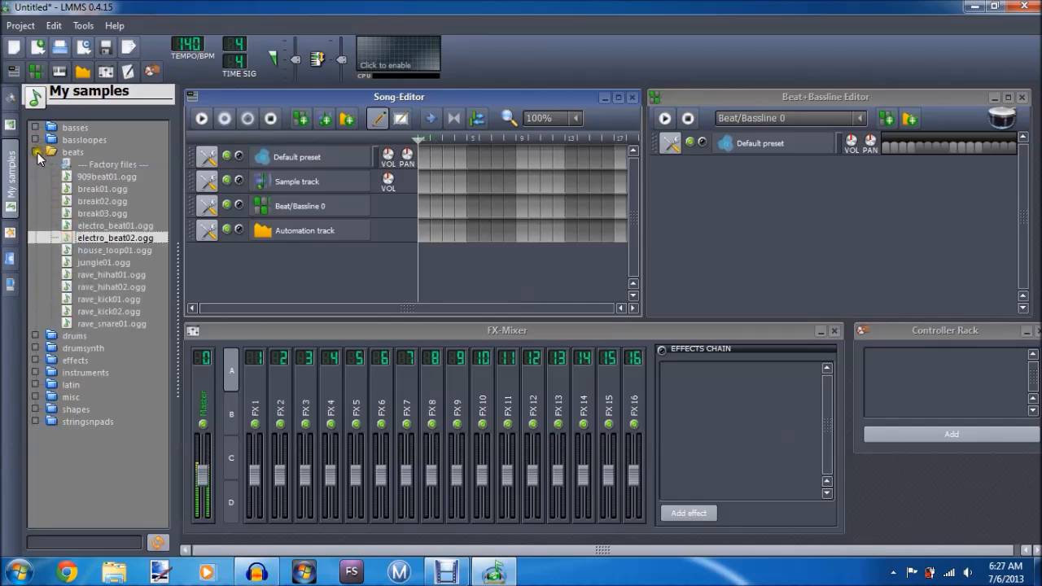
pyautogui.click(38, 153)
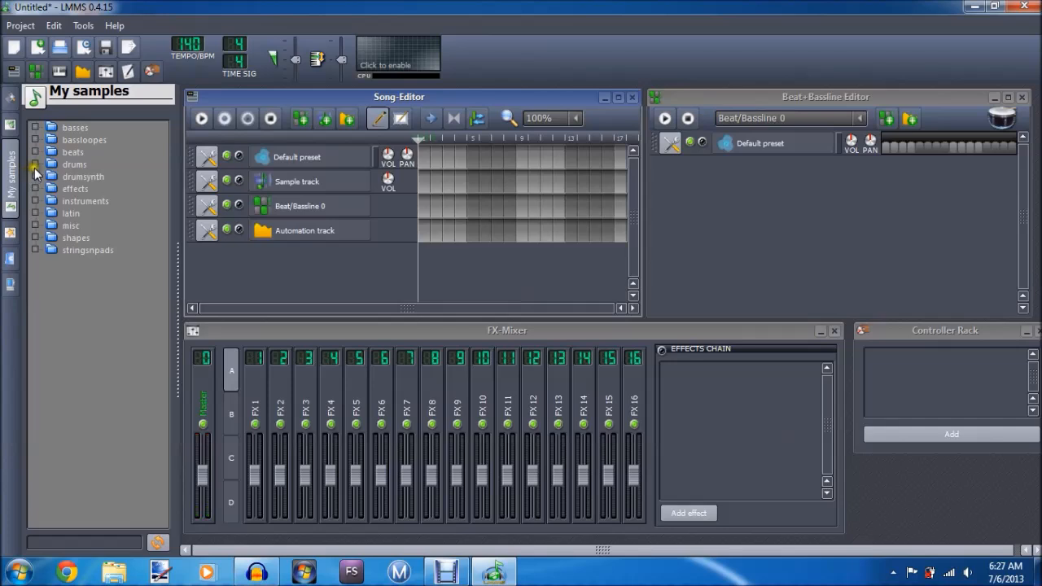
pyautogui.click(74, 164)
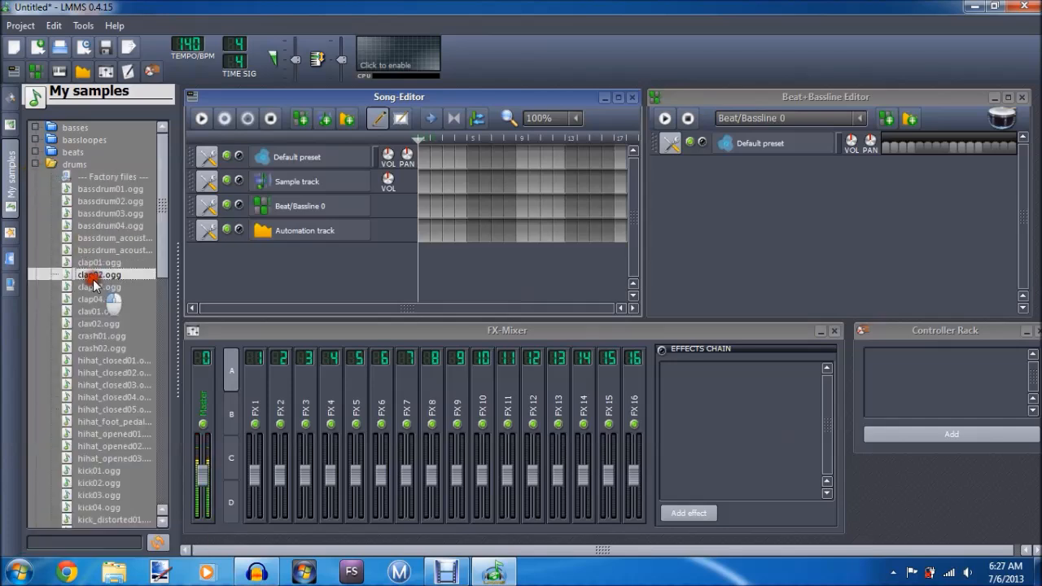
pyautogui.click(98, 299)
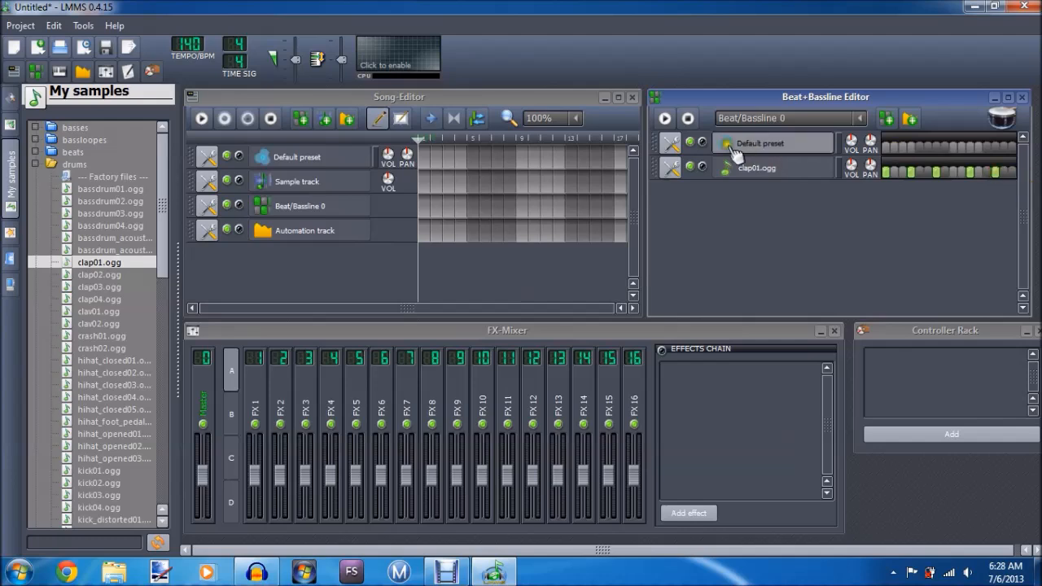
# Play and stop the clap pattern, then resize the Beat/Bassline 0 clip across the opening bars.
pyautogui.click(688, 118)
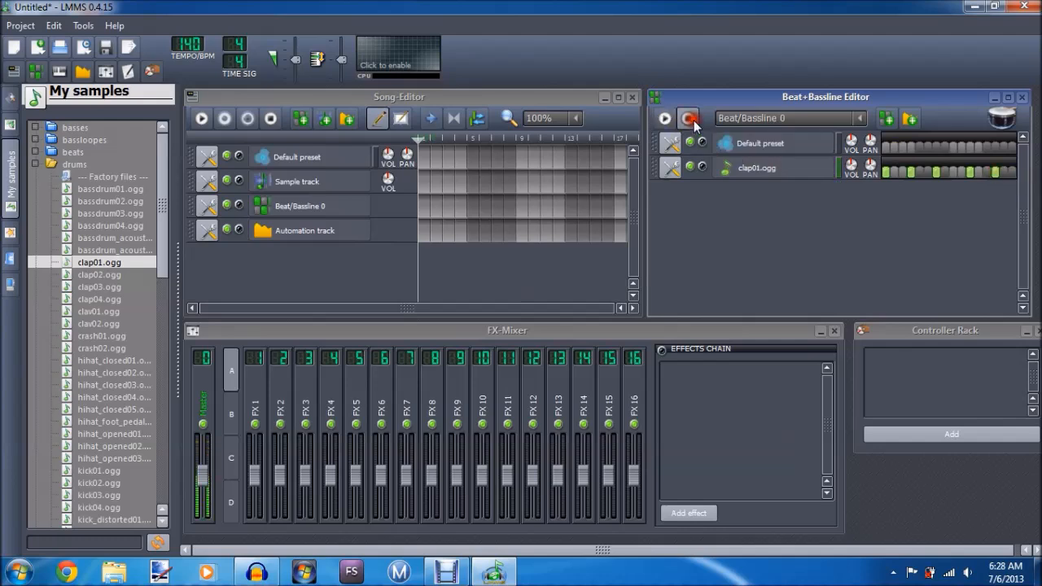
pyautogui.click(688, 118)
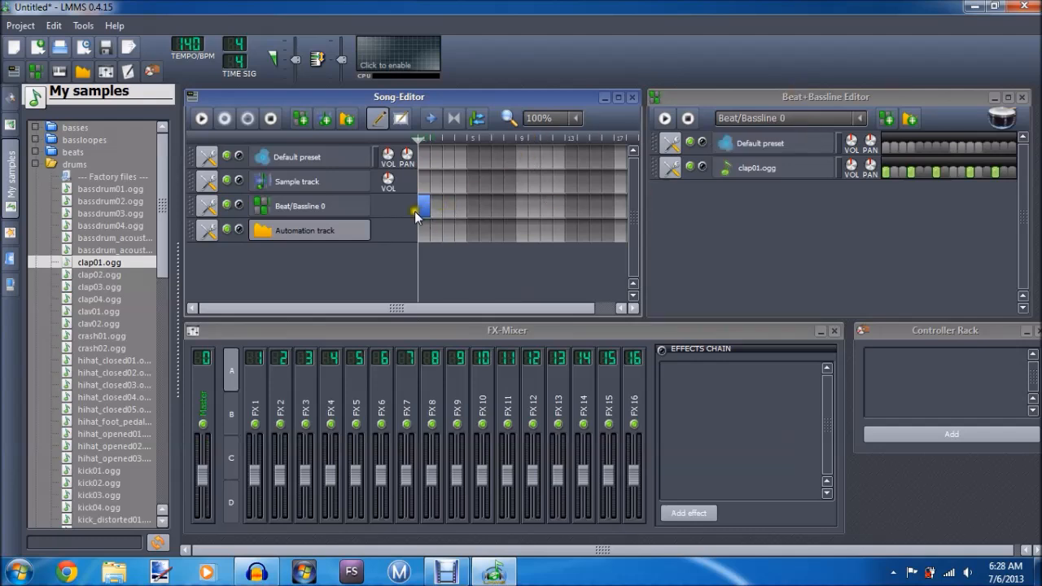
pyautogui.moveTo(422, 210); pyautogui.dragTo(538, 210)
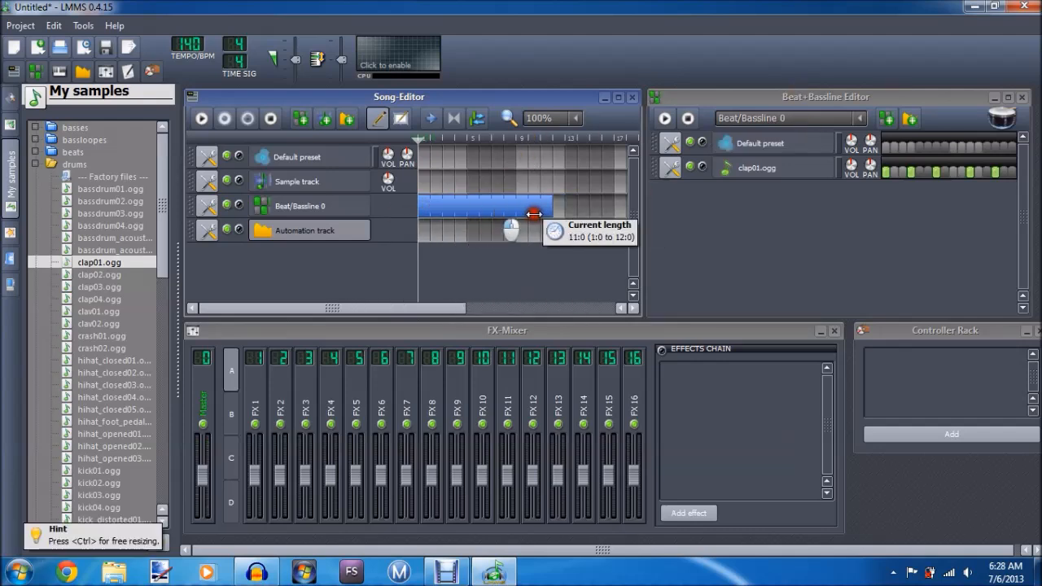
pyautogui.moveTo(533, 206); pyautogui.dragTo(501, 205)
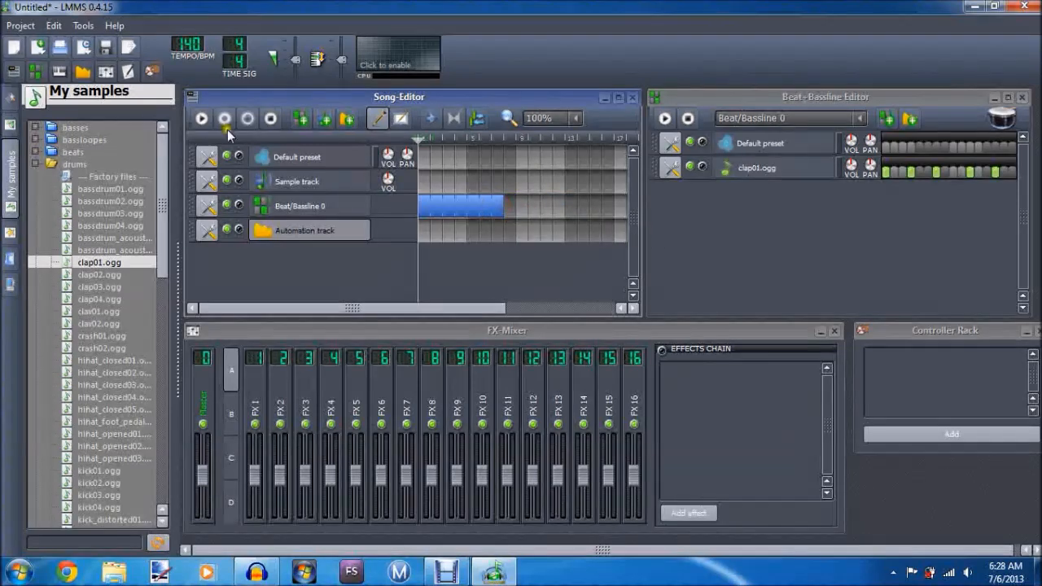
pyautogui.click(270, 118)
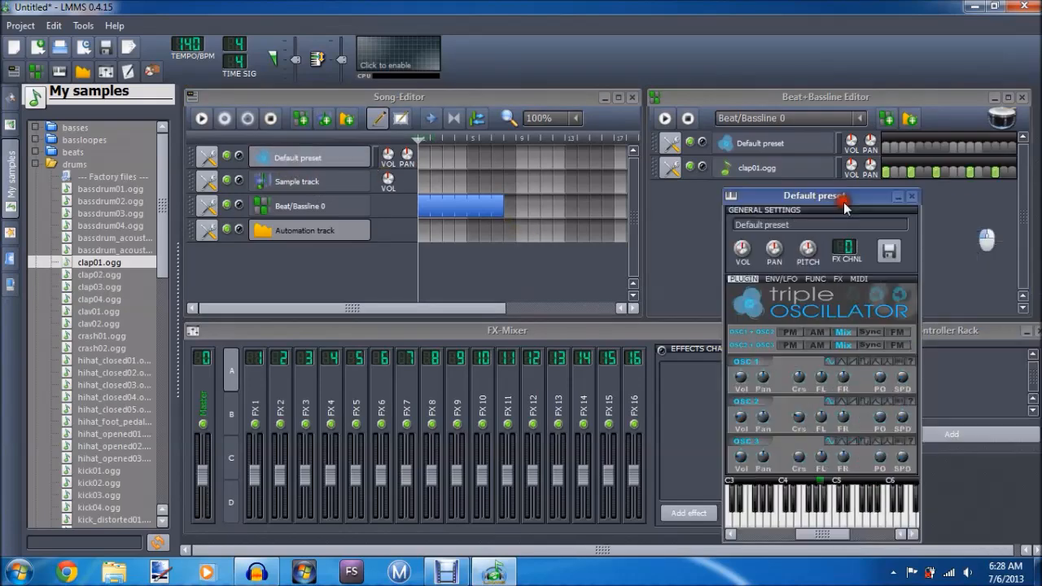
pyautogui.moveTo(820, 196); pyautogui.dragTo(656, 121)
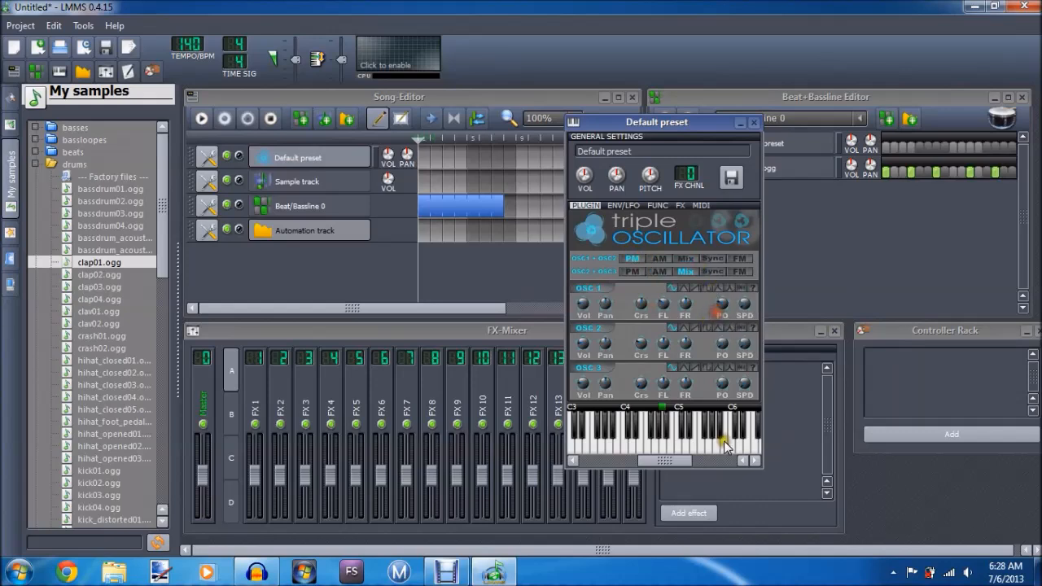
pyautogui.moveTo(684, 345)
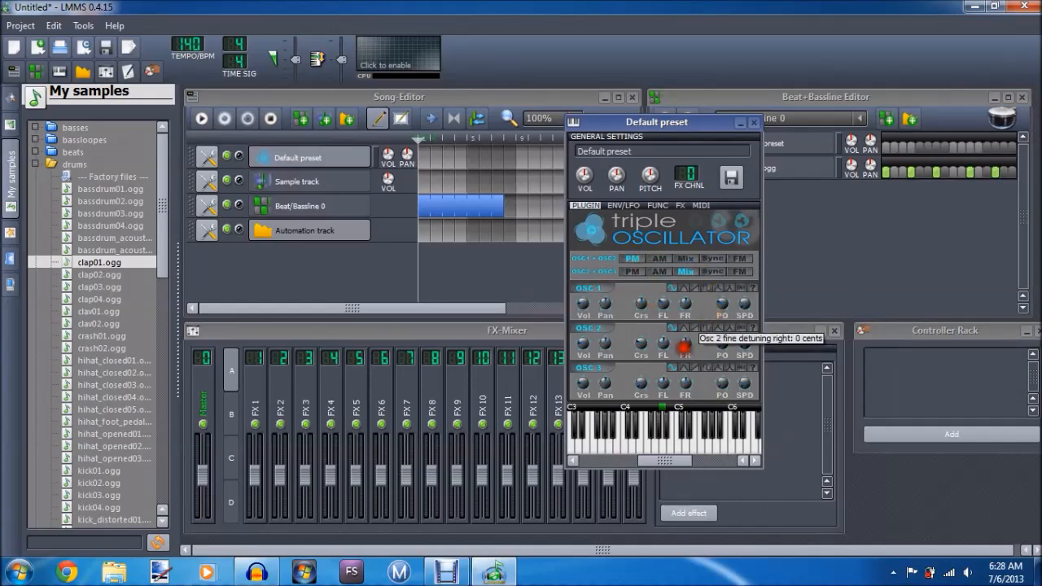
pyautogui.moveTo(688, 293)
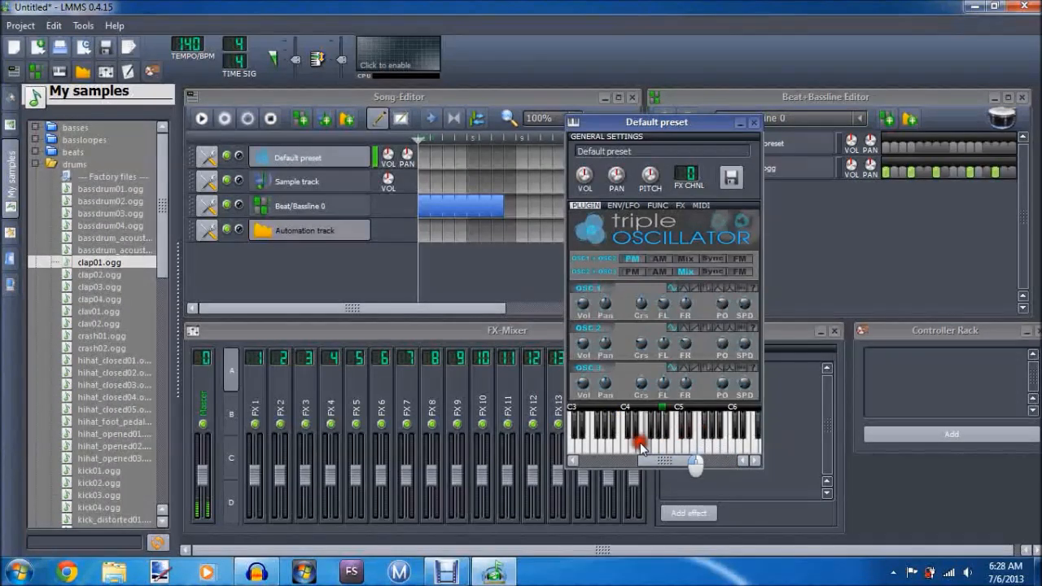
pyautogui.click(752, 122)
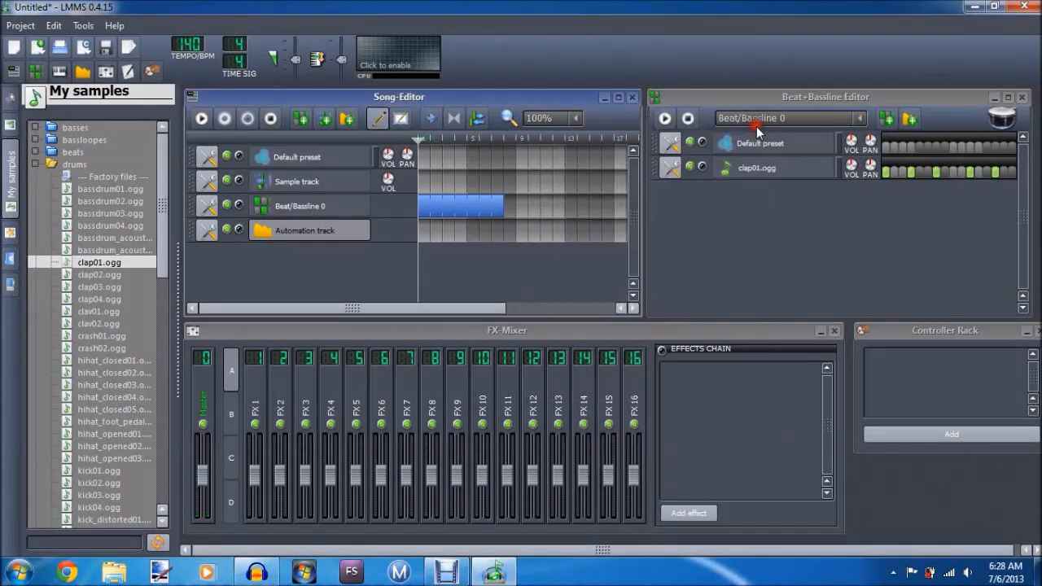
pyautogui.moveTo(427, 175)
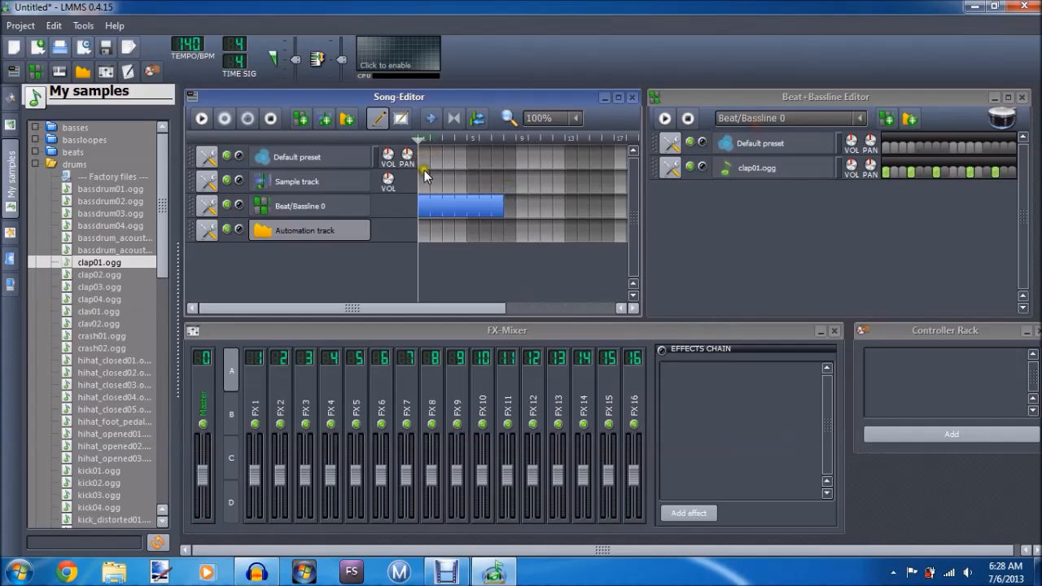
# Create a Default preset clip, place three notes and adjust the third note's length.
pyautogui.doubleClick(460, 156)
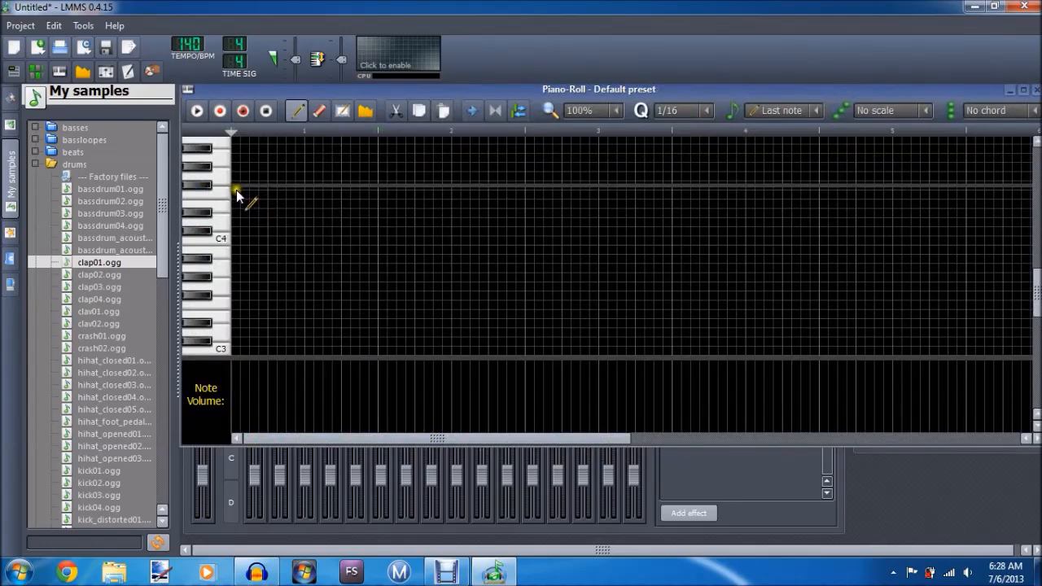
pyautogui.click(248, 185)
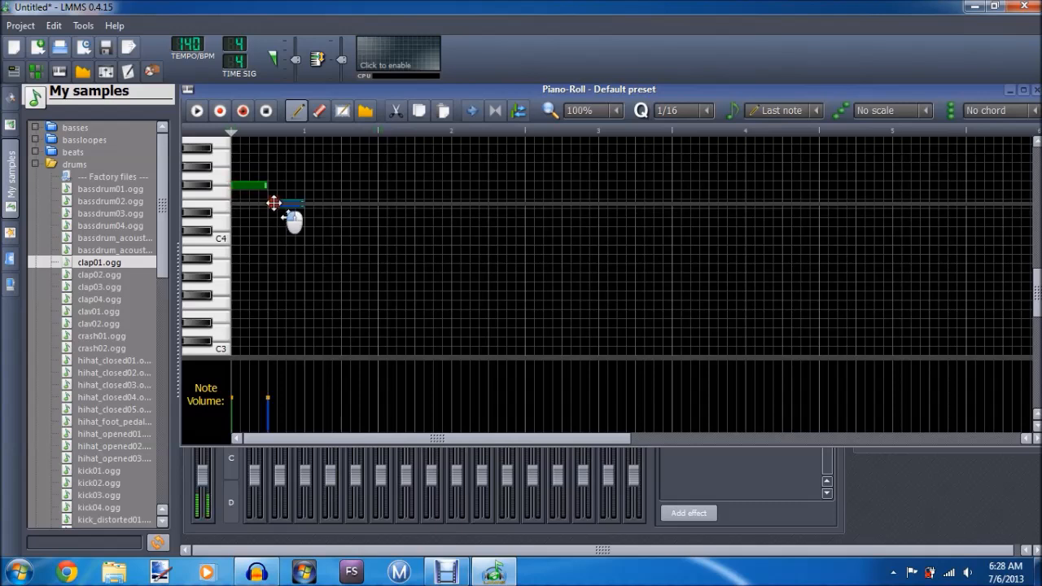
pyautogui.click(316, 197)
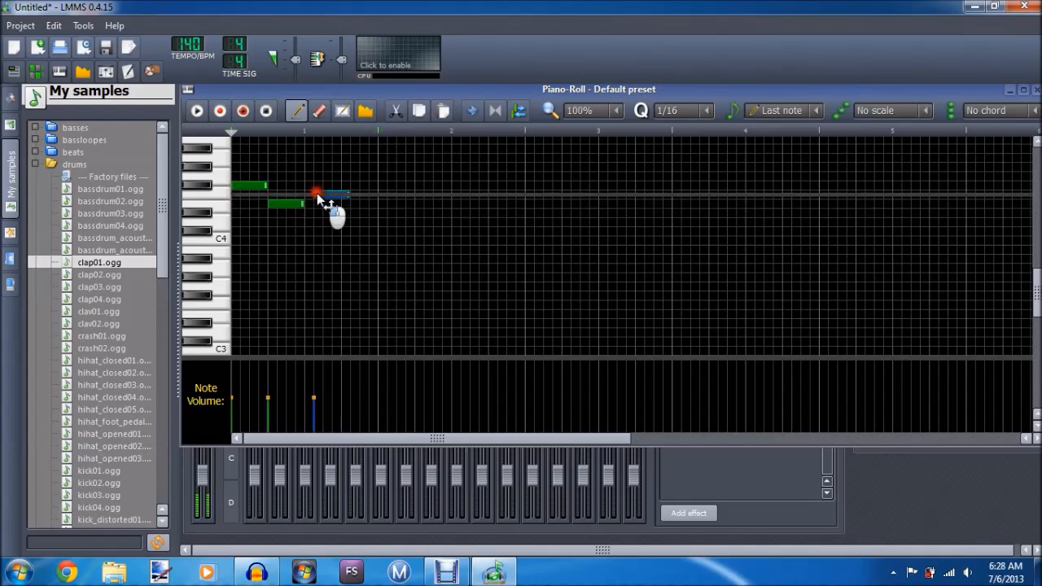
pyautogui.moveTo(317, 196); pyautogui.dragTo(359, 195)
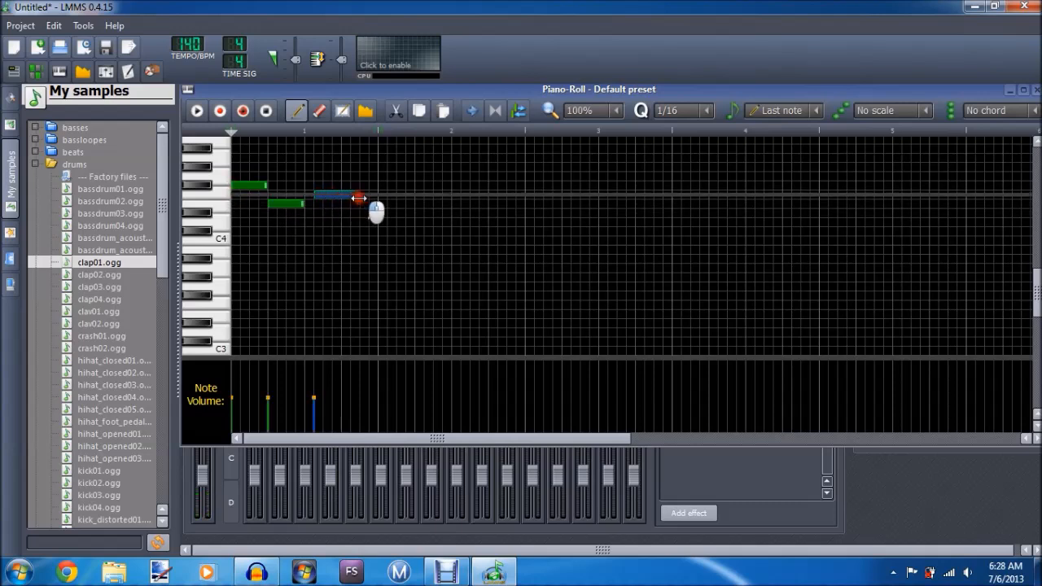
pyautogui.moveTo(358, 197); pyautogui.dragTo(317, 197)
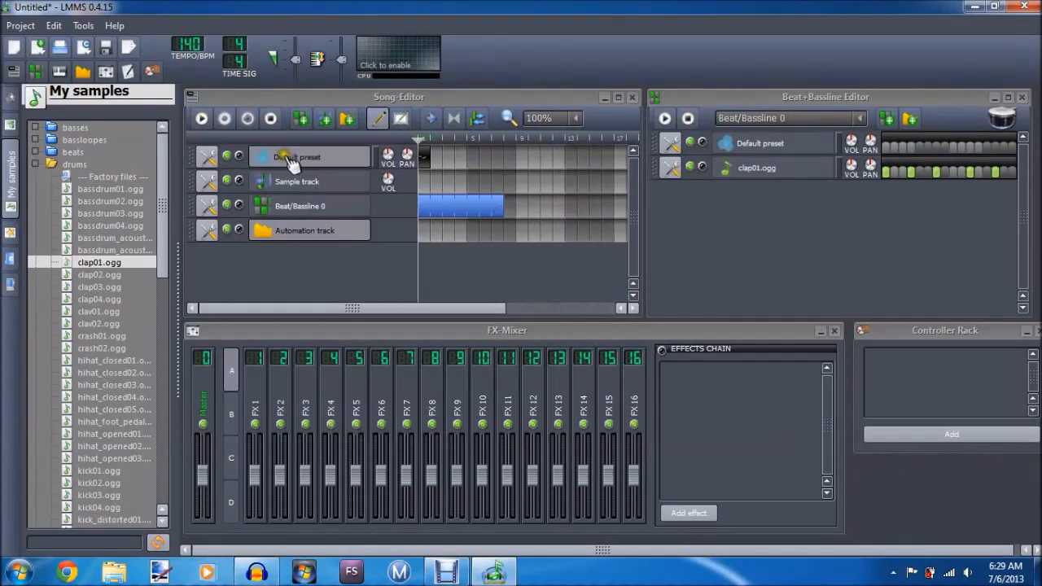
# Add a sample track to the song and remove it again.
pyautogui.click(269, 119)
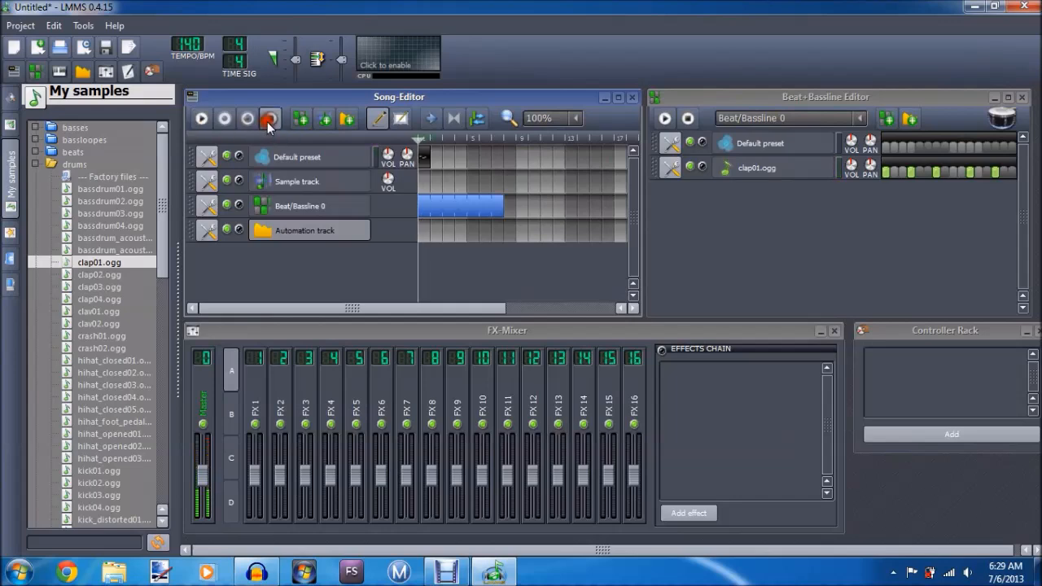
pyautogui.click(269, 118)
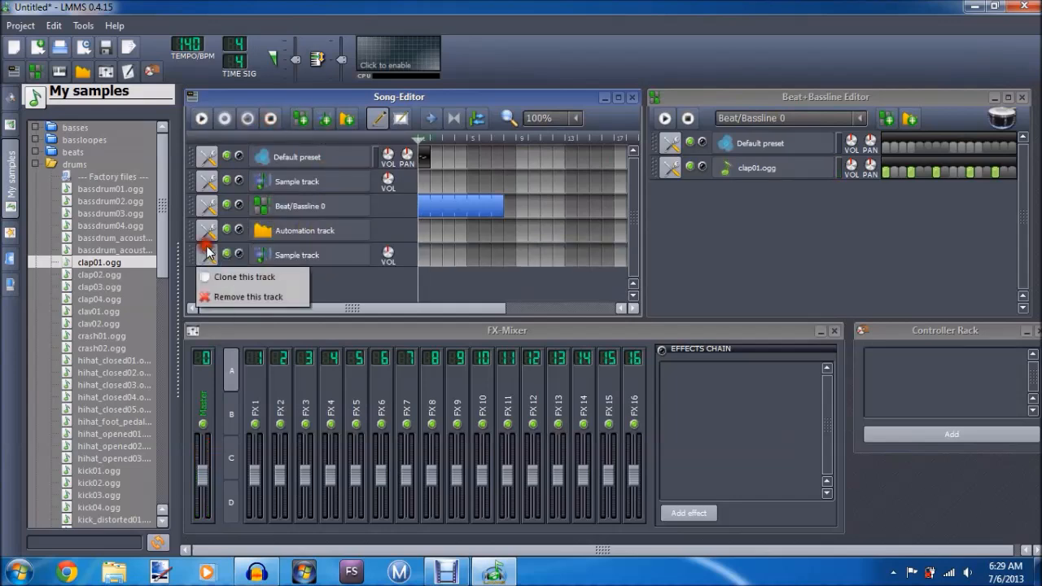
pyautogui.click(250, 295)
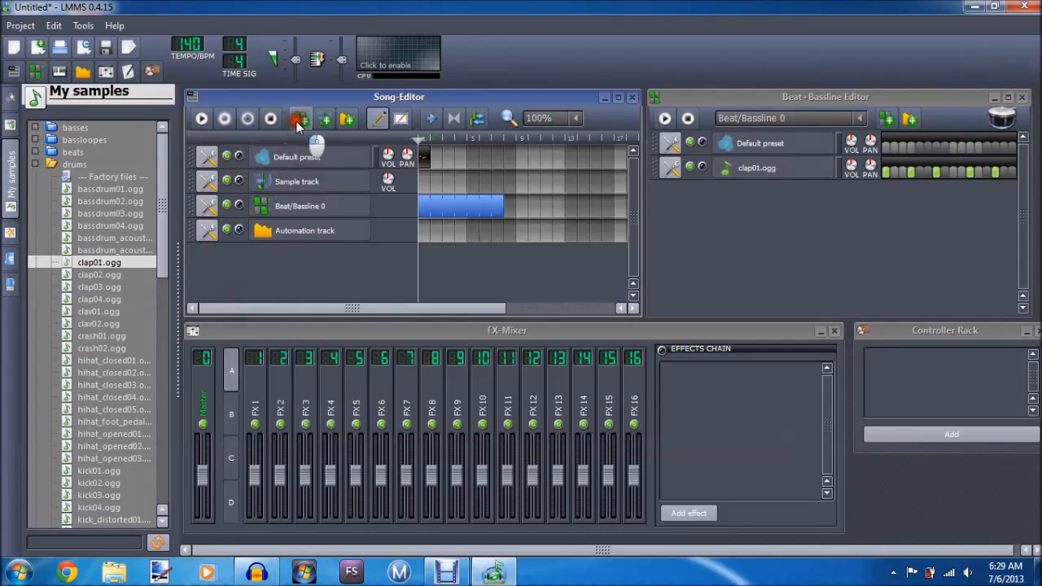
# Add Beat/Bassline 1, switch the beat editor between patterns, and shrink Beat/Bassline 0 to one bar.
pyautogui.click(300, 118)
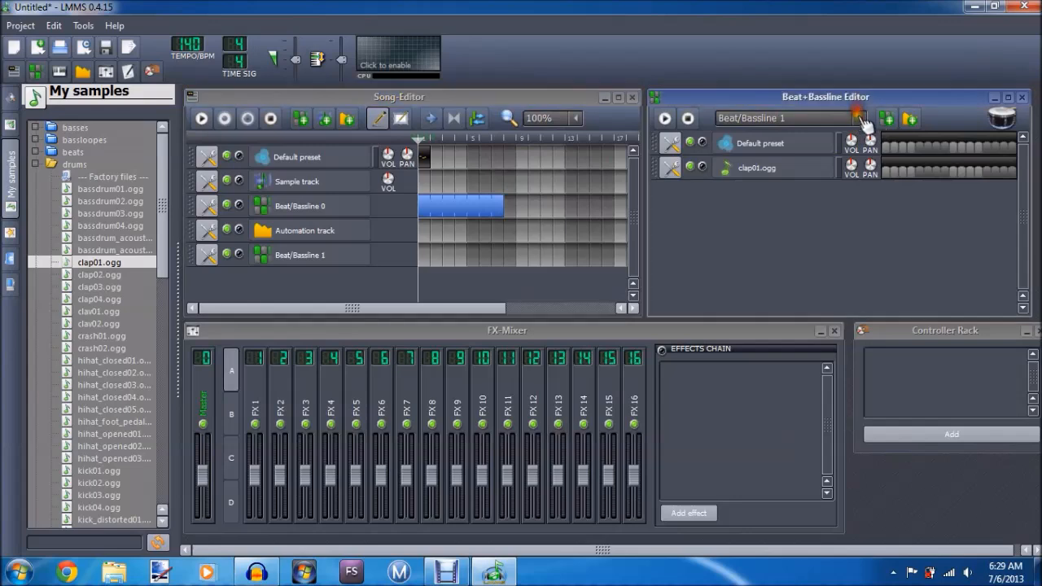
pyautogui.click(859, 118)
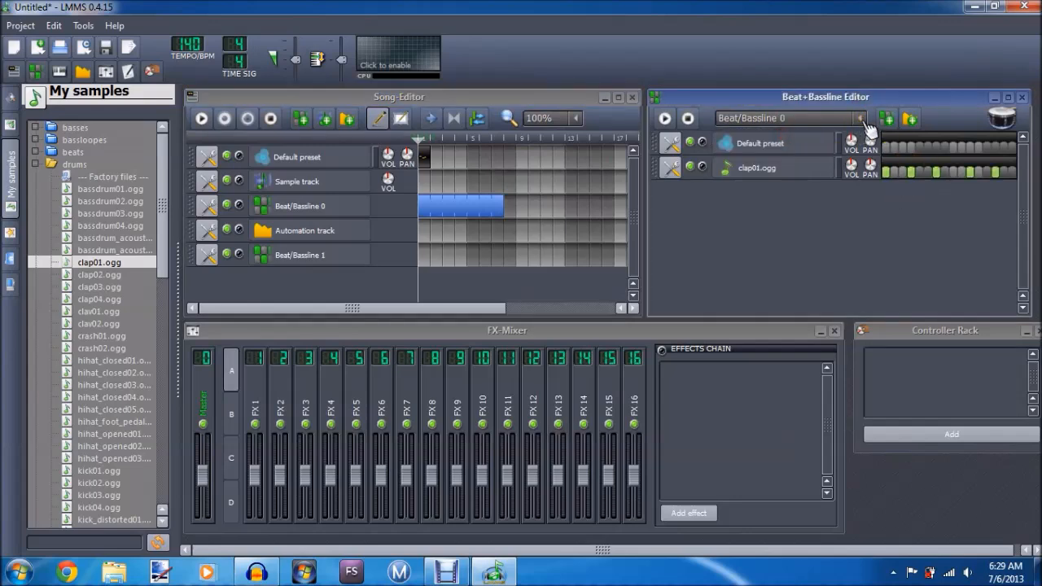
pyautogui.click(858, 118)
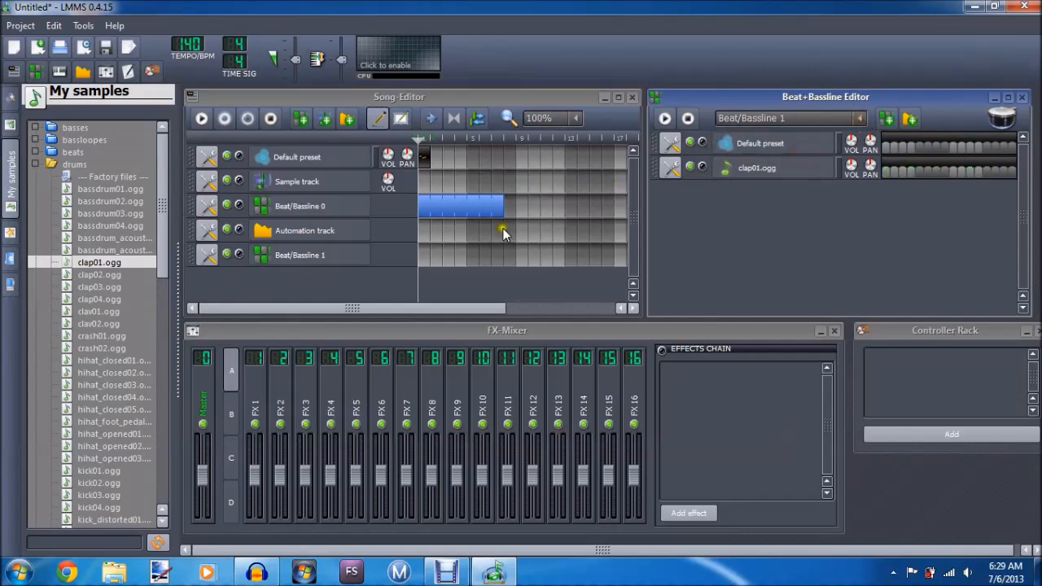
pyautogui.moveTo(505, 206); pyautogui.dragTo(489, 206)
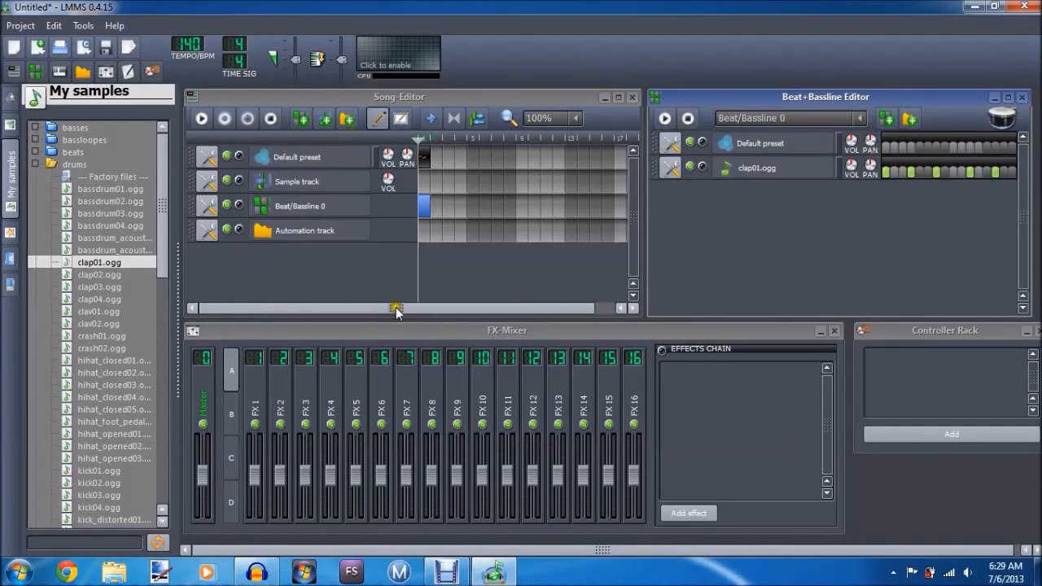
pyautogui.moveTo(325, 236)
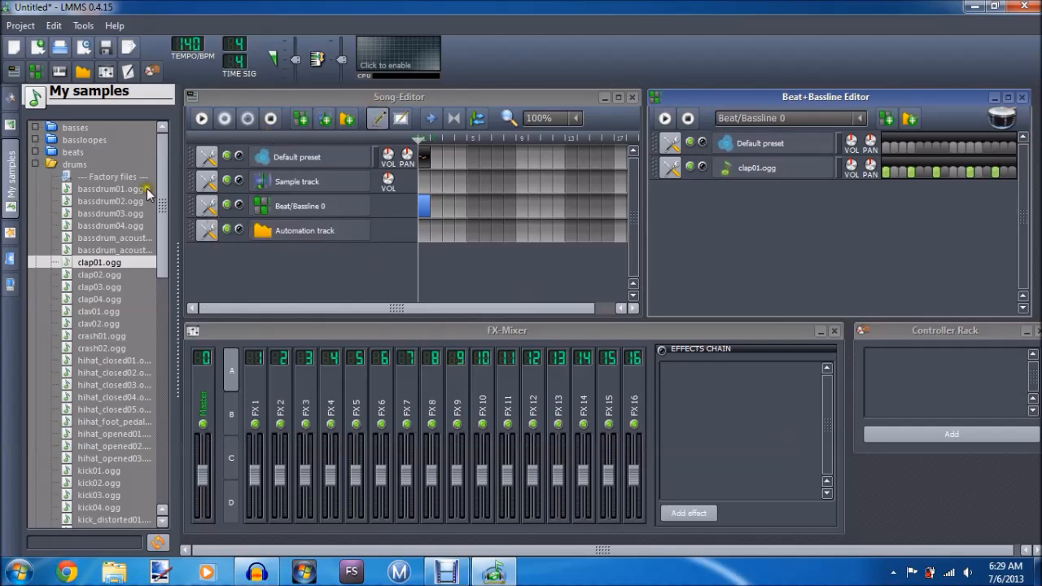
# Expand and collapse BitInvader in My presets, view My home, then hide the sidebar.
pyautogui.click(11, 176)
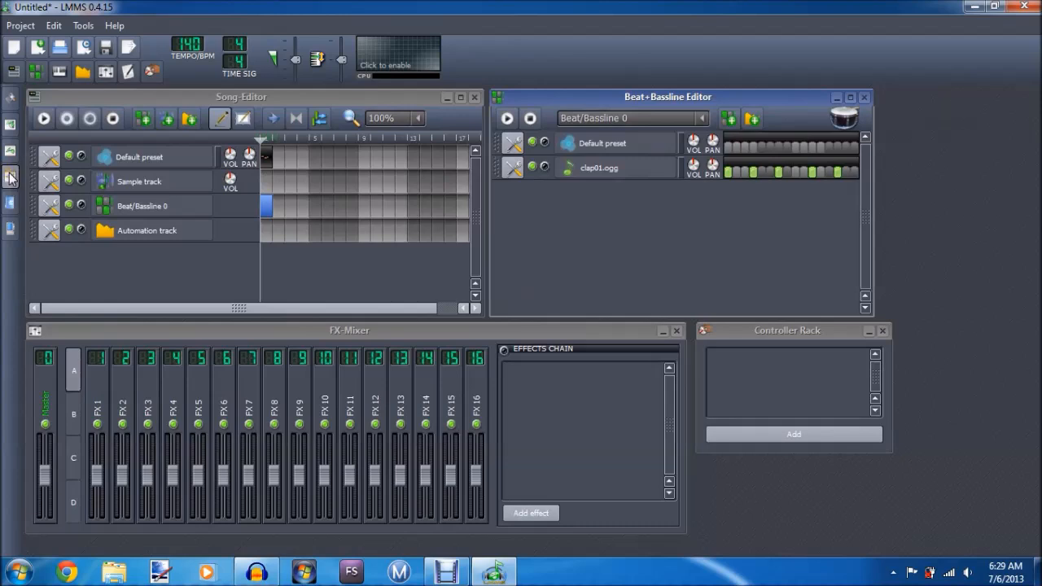
pyautogui.click(11, 176)
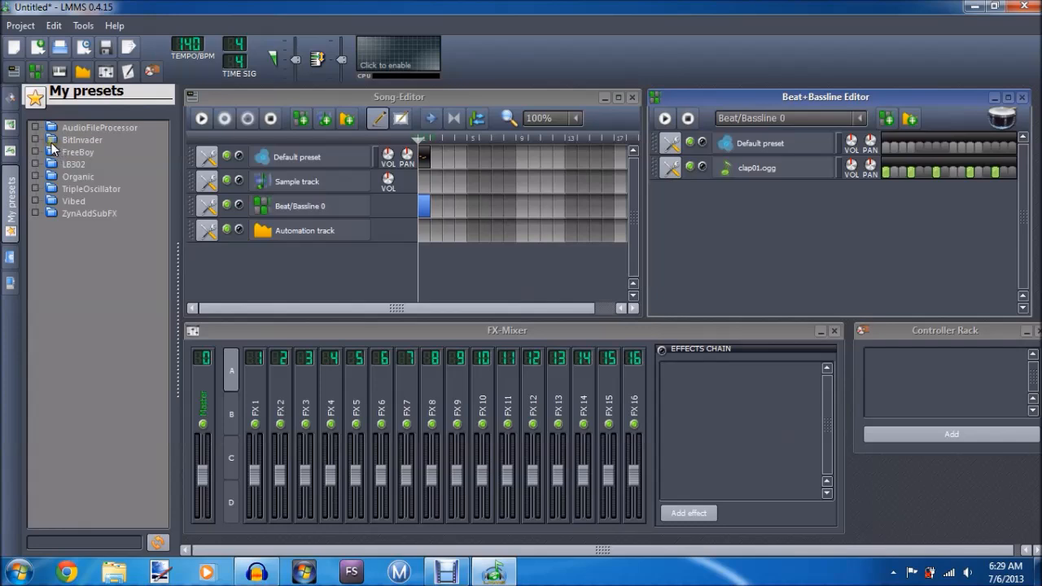
pyautogui.click(48, 139)
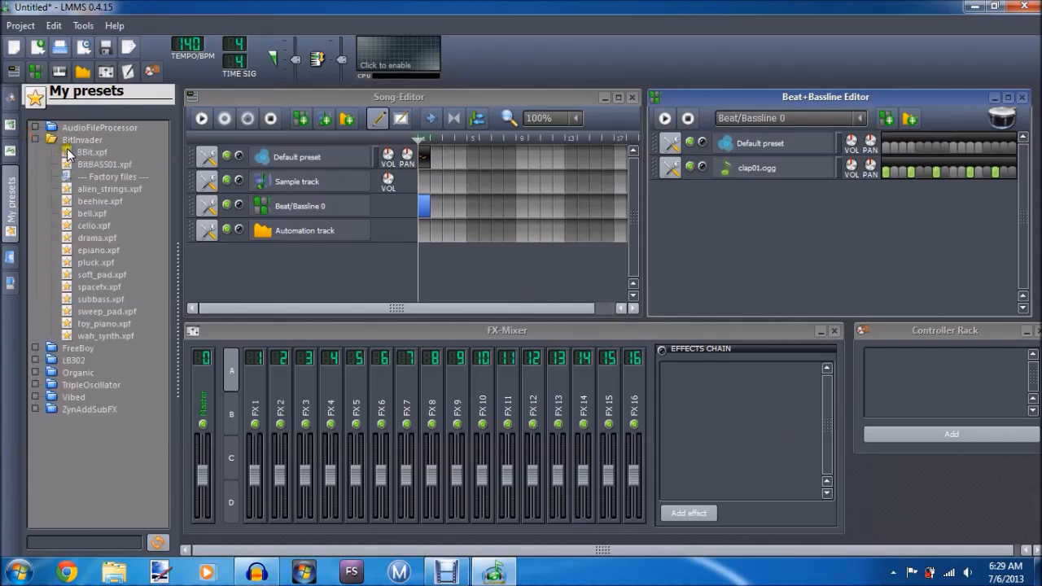
pyautogui.click(38, 152)
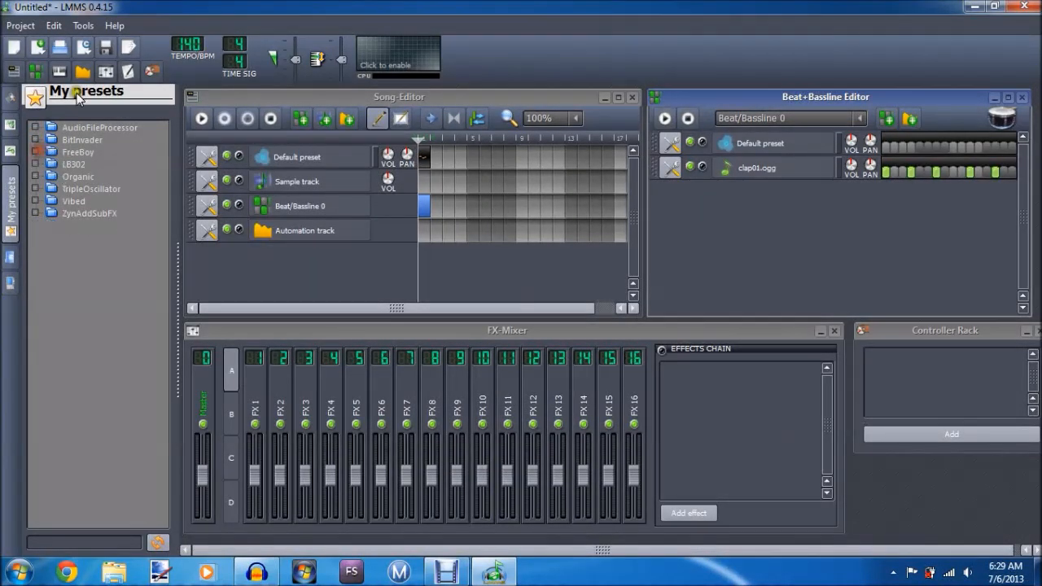
pyautogui.moveTo(30, 229)
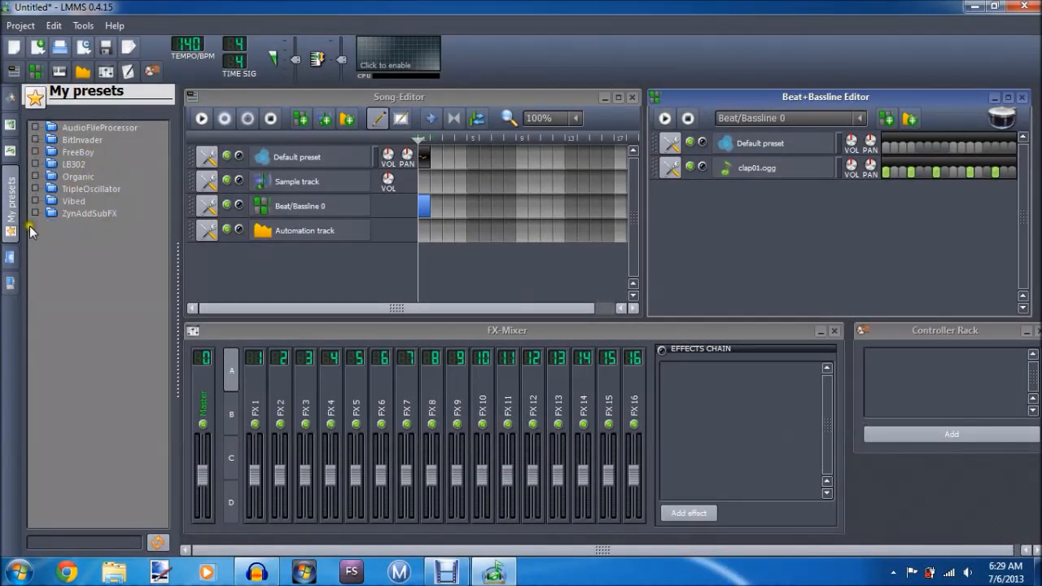
pyautogui.click(11, 228)
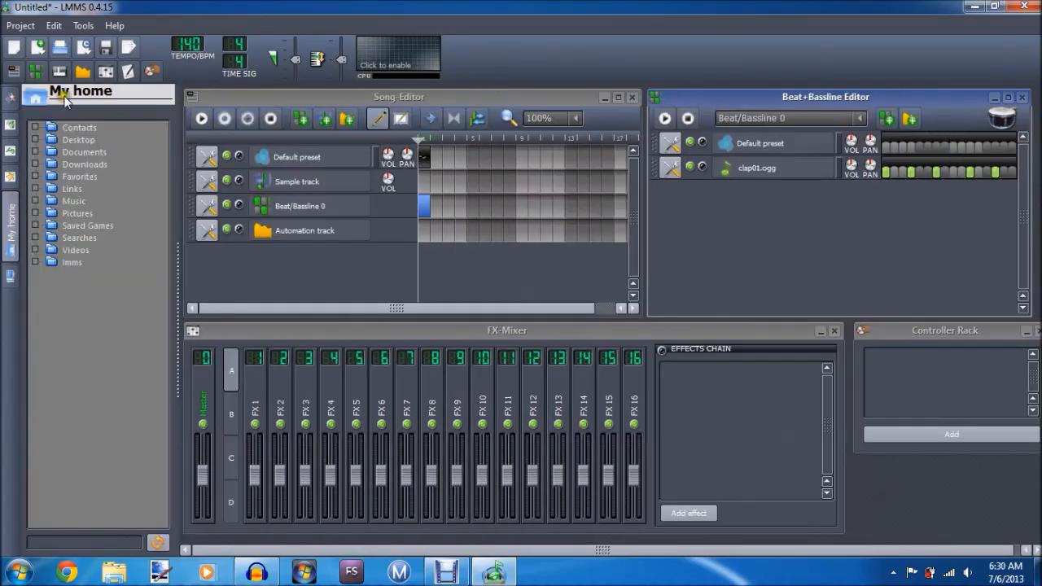
pyautogui.moveTo(57, 151)
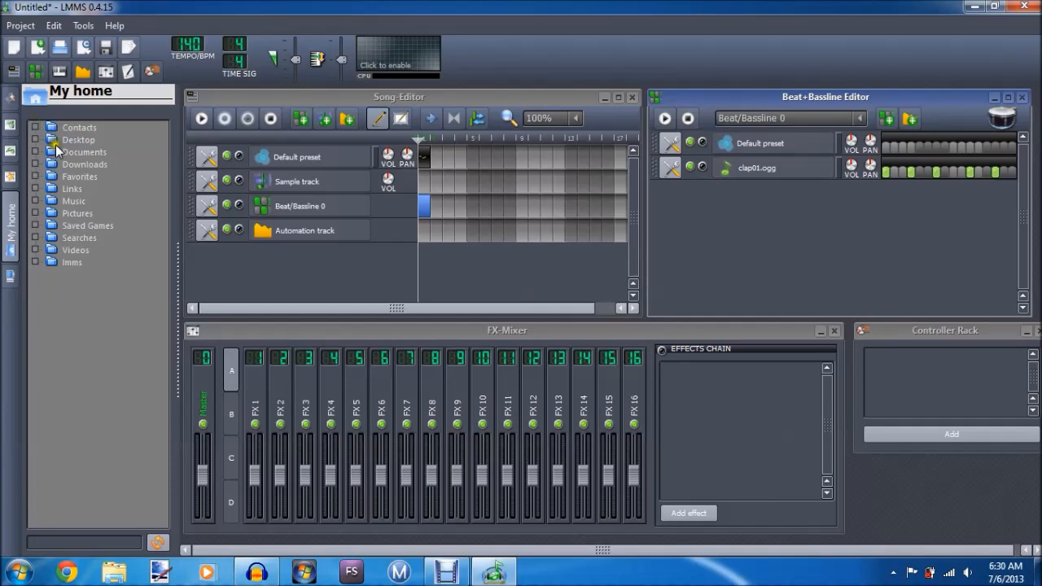
pyautogui.moveTo(28, 285)
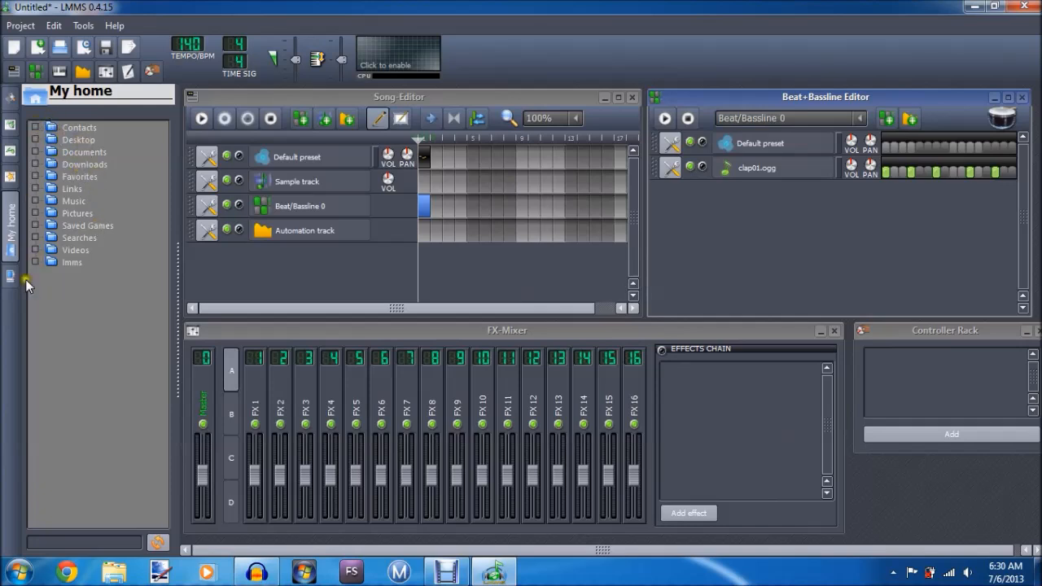
pyautogui.moveTo(10, 224)
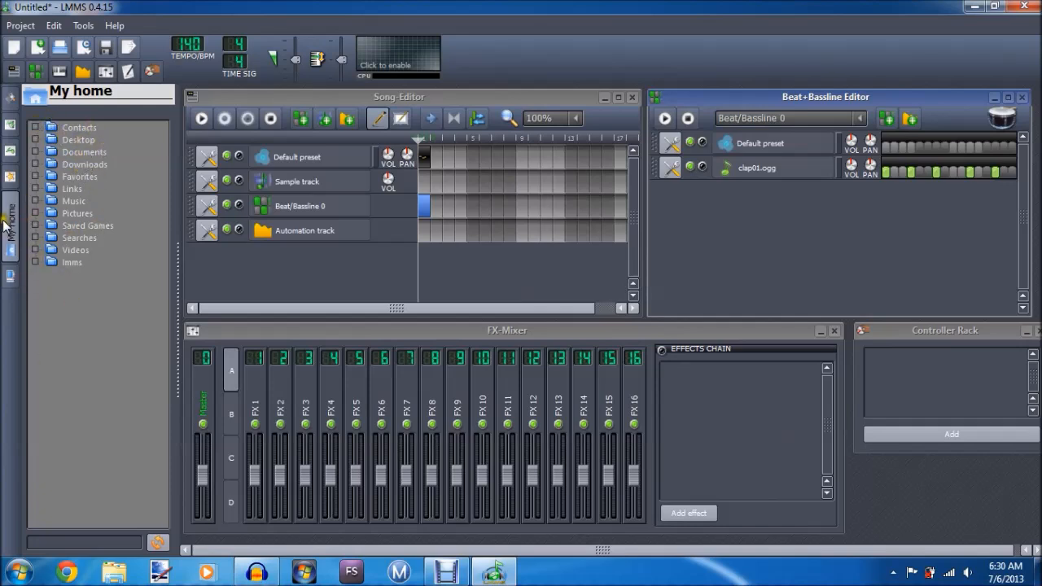
pyautogui.click(11, 218)
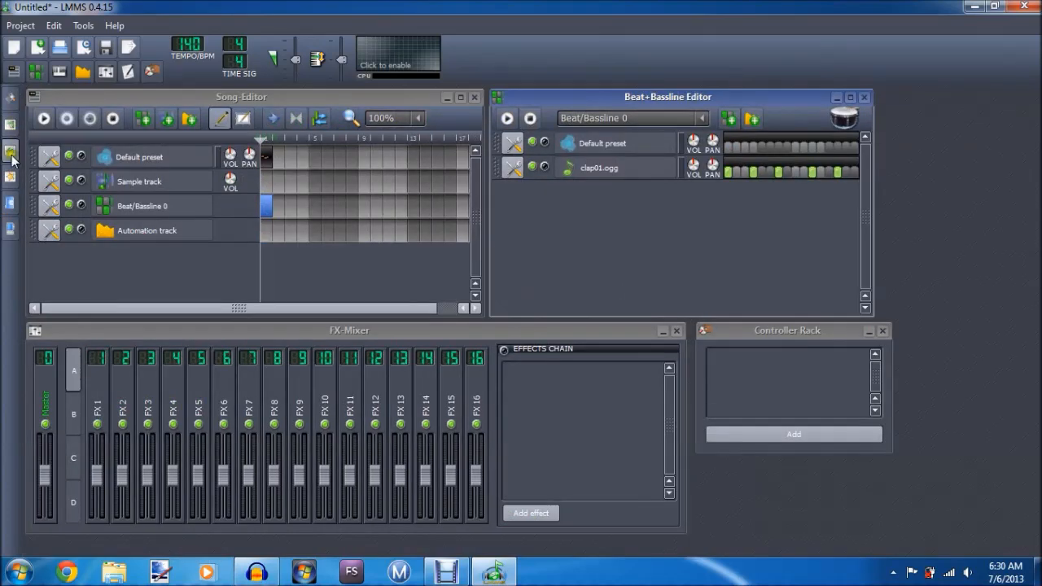
pyautogui.moveTo(15, 186)
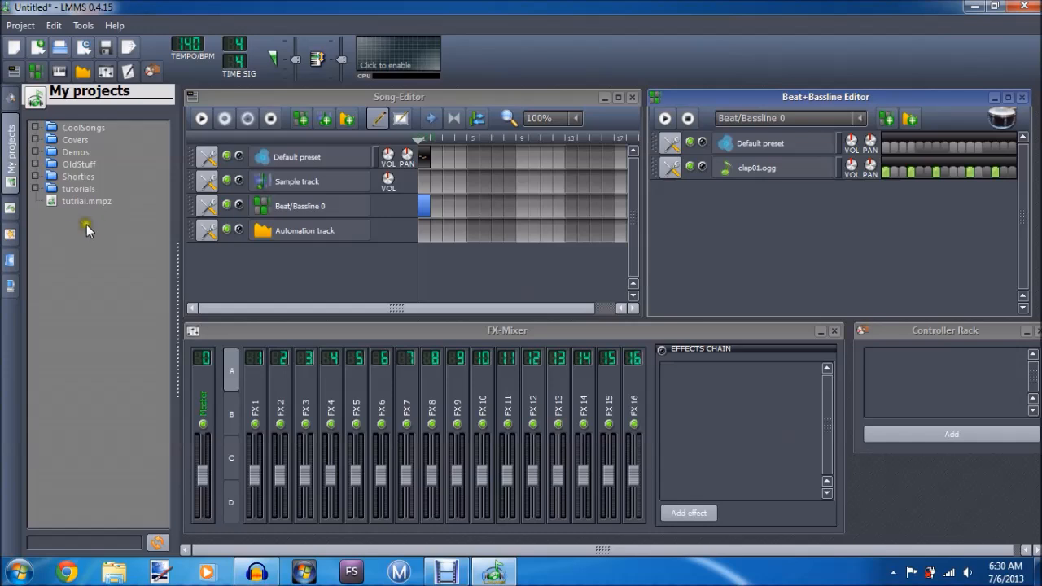
pyautogui.moveTo(78, 131)
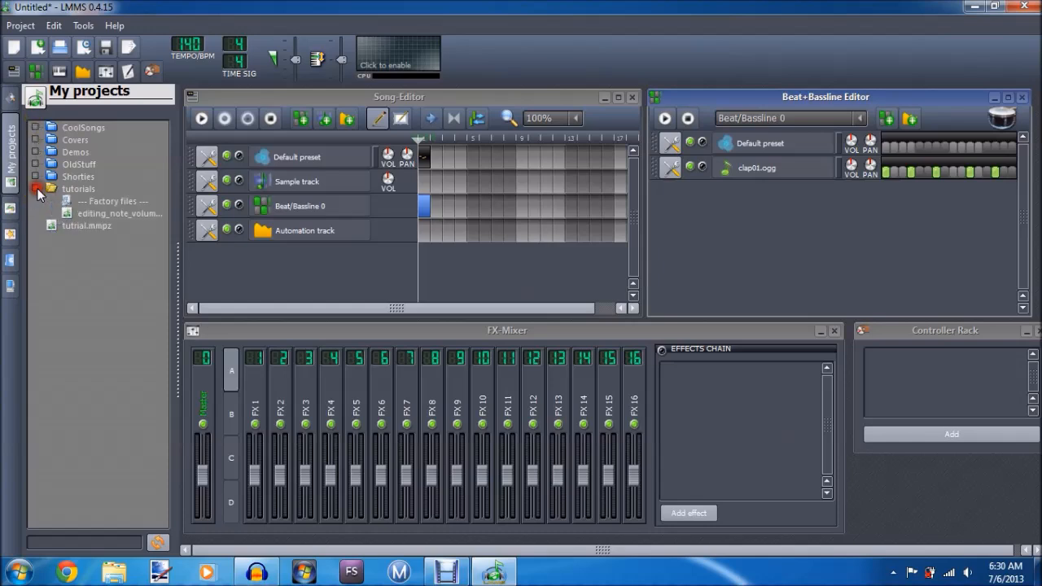
# Collapse the tutorials folder and expand CoolSongs in the My projects browser.
pyautogui.click(38, 189)
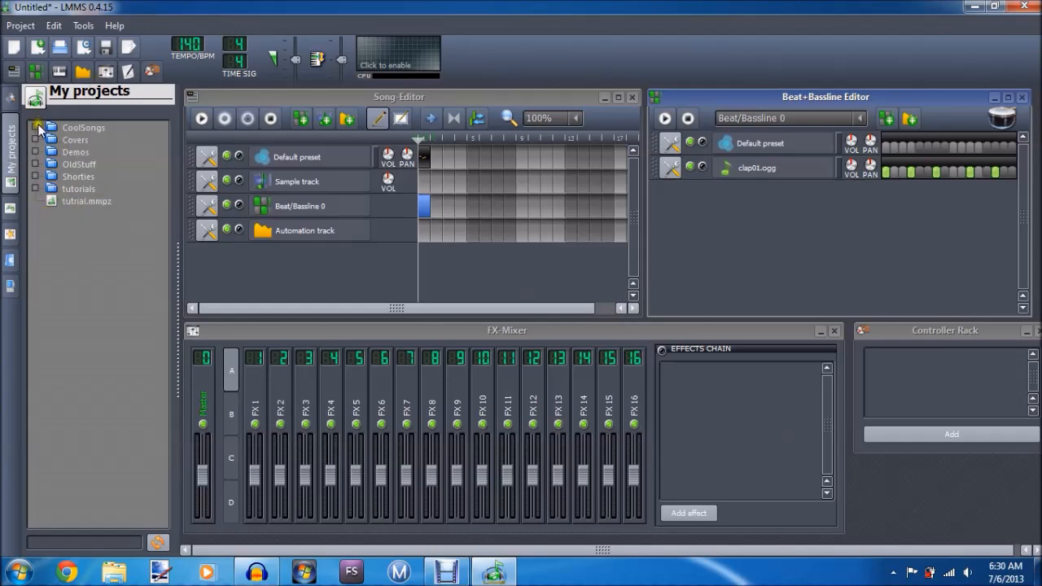
pyautogui.click(37, 127)
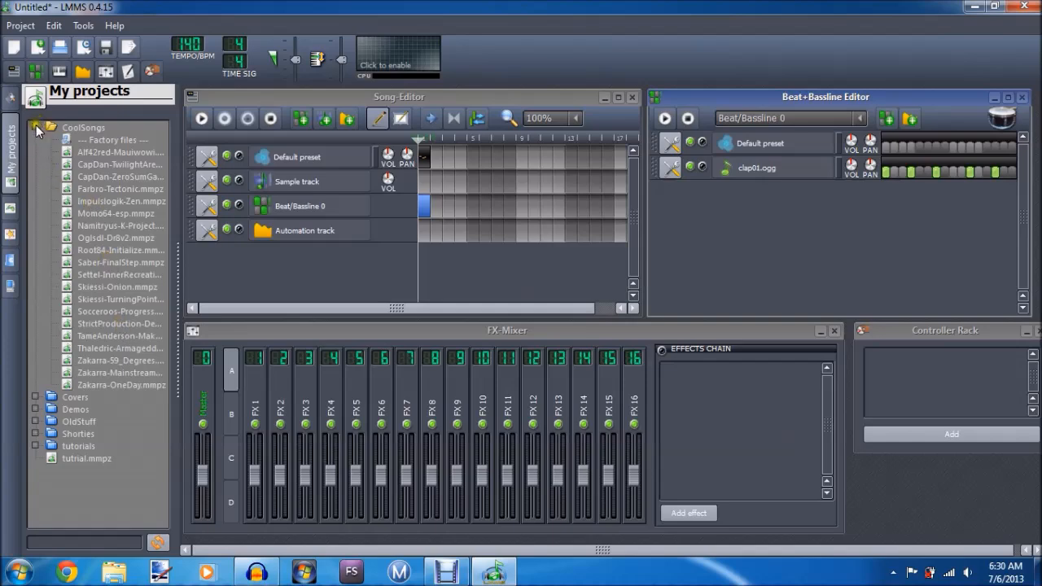
pyautogui.click(11, 112)
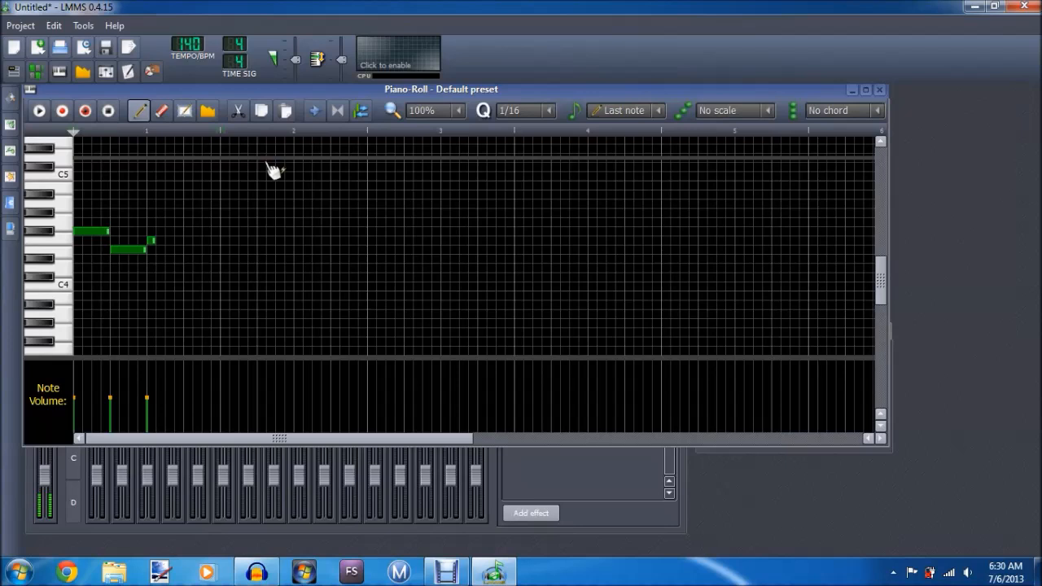
pyautogui.moveTo(161, 284)
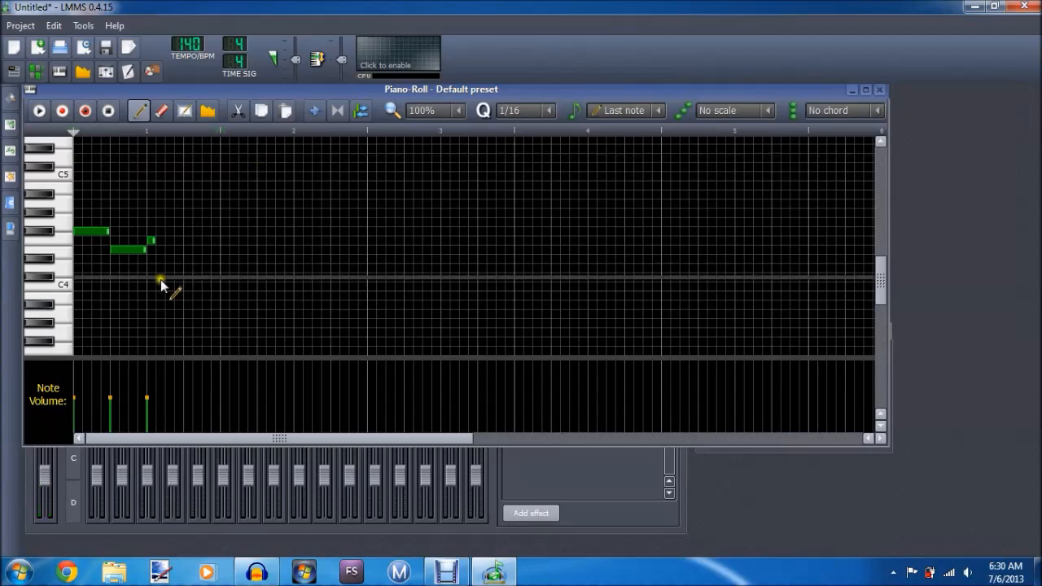
# Add melody notes below C4 to the Default preset piano roll, then play and stop it.
pyautogui.click(167, 309)
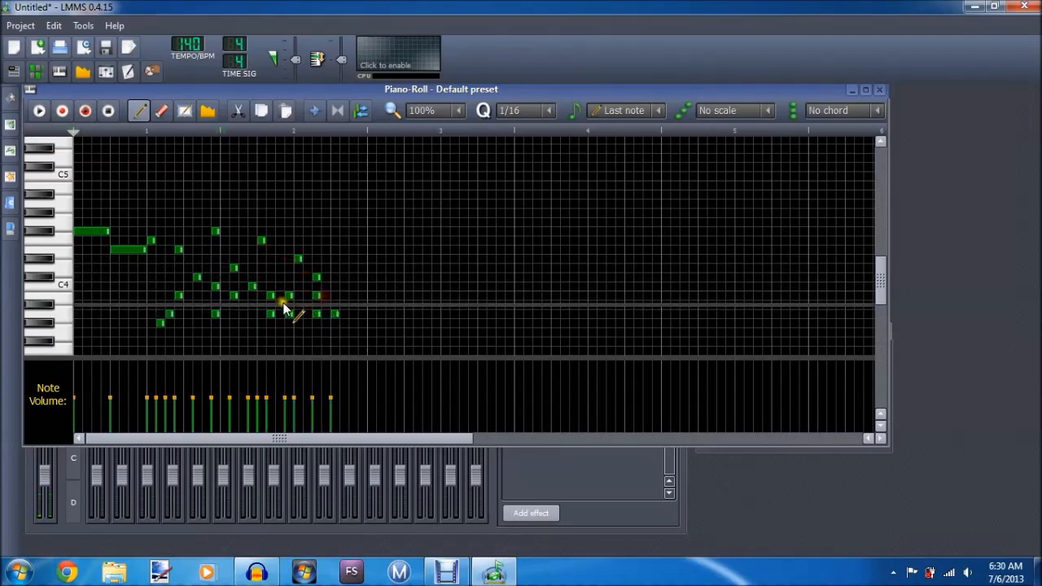
pyautogui.click(39, 111)
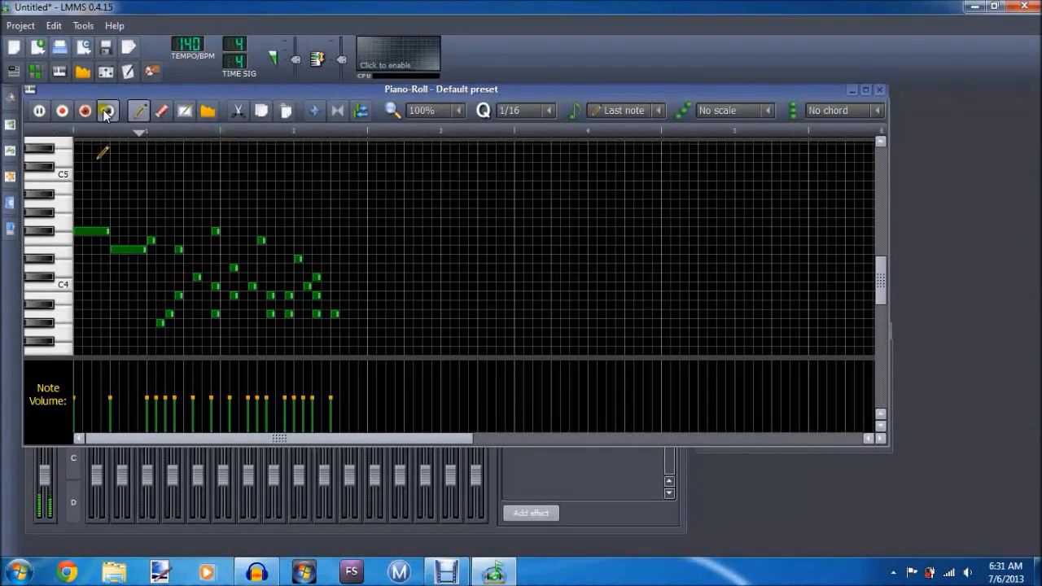
pyautogui.moveTo(106, 111)
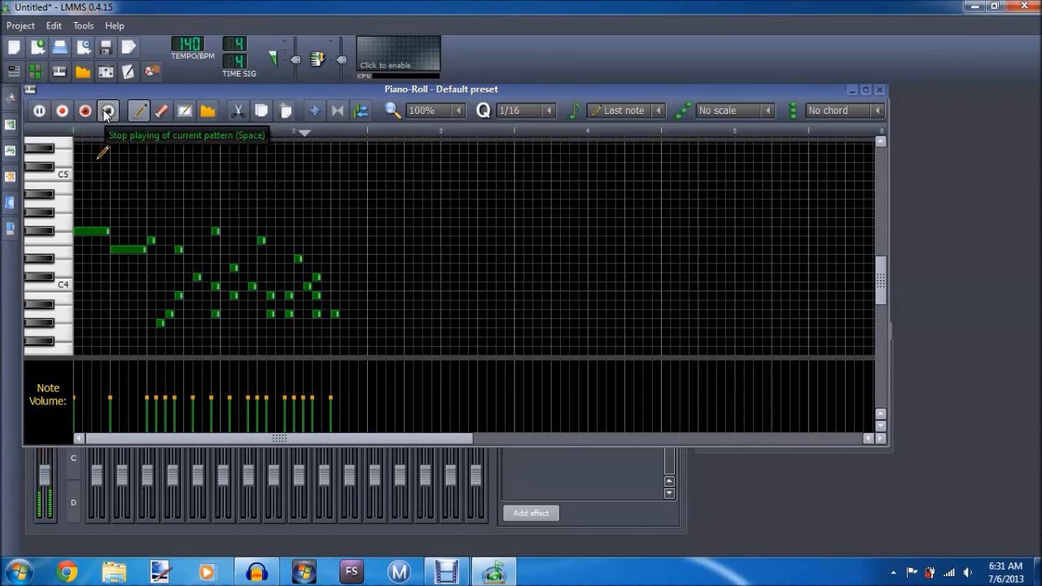
pyautogui.click(107, 111)
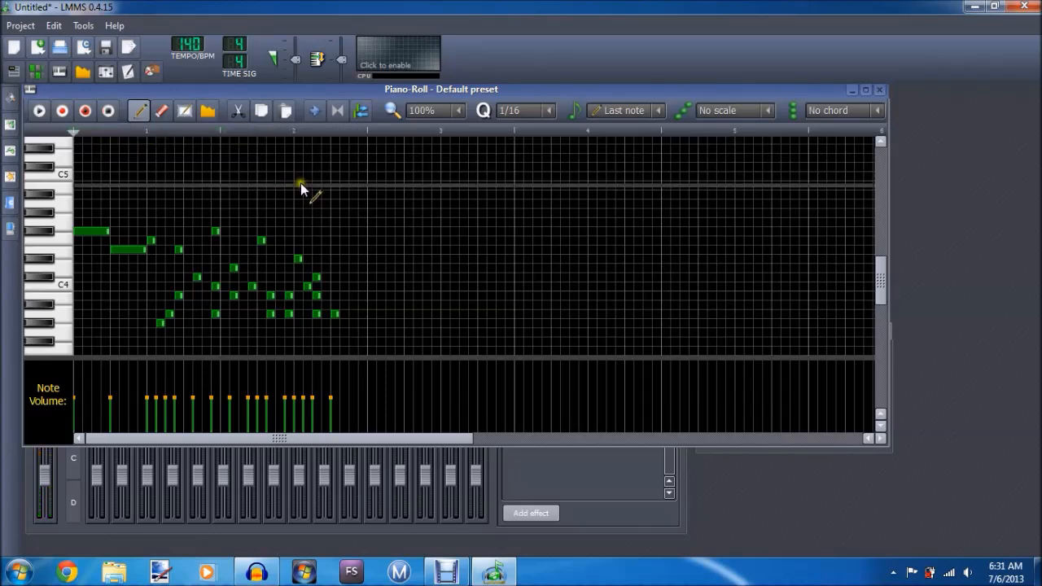
pyautogui.moveTo(773, 143)
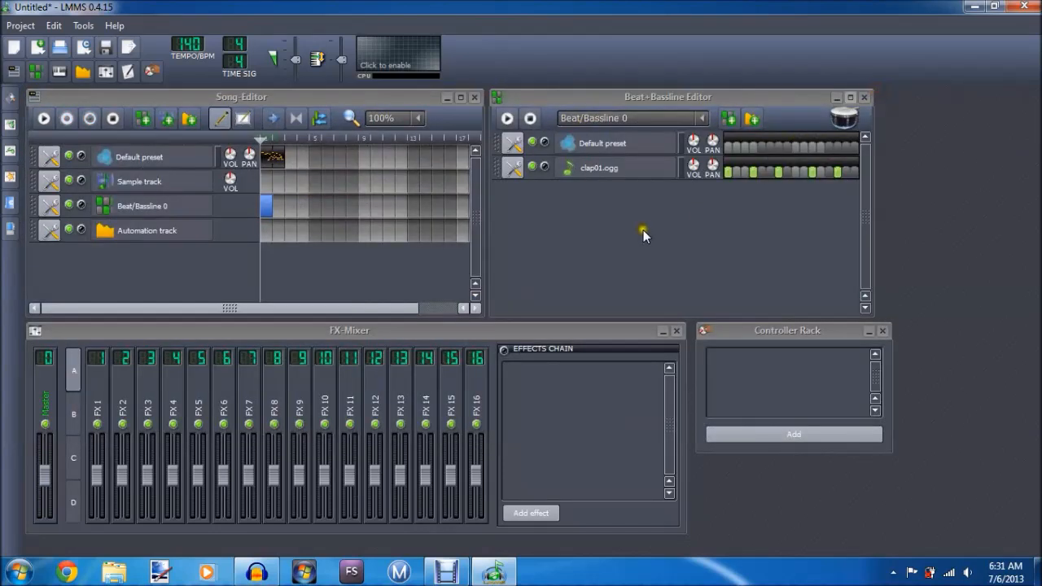
pyautogui.moveTo(431, 259)
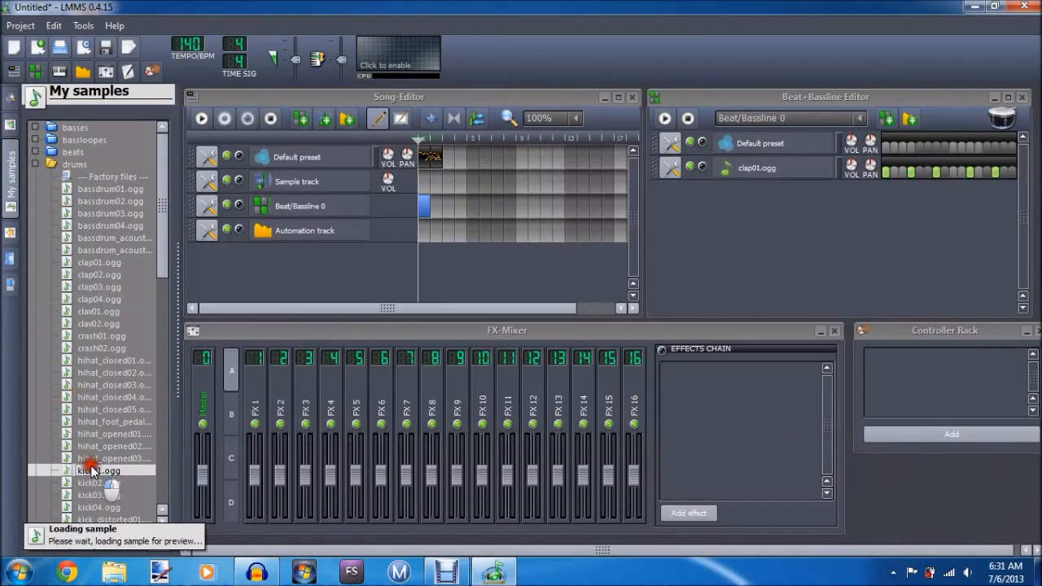
# Preview a kick drum sample and the crash01.ogg sample from the drums folder.
pyautogui.click(114, 446)
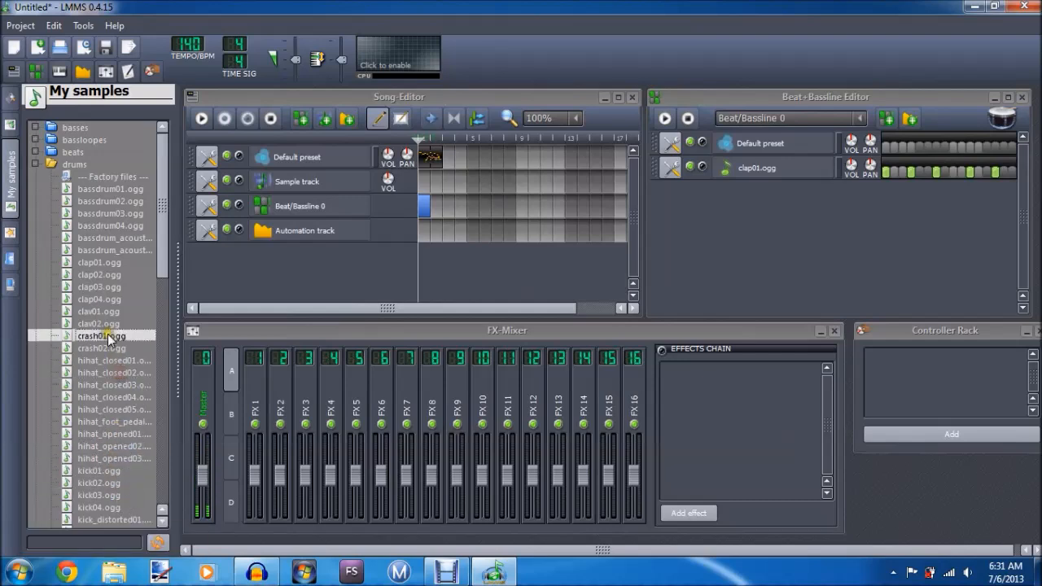
pyautogui.click(35, 163)
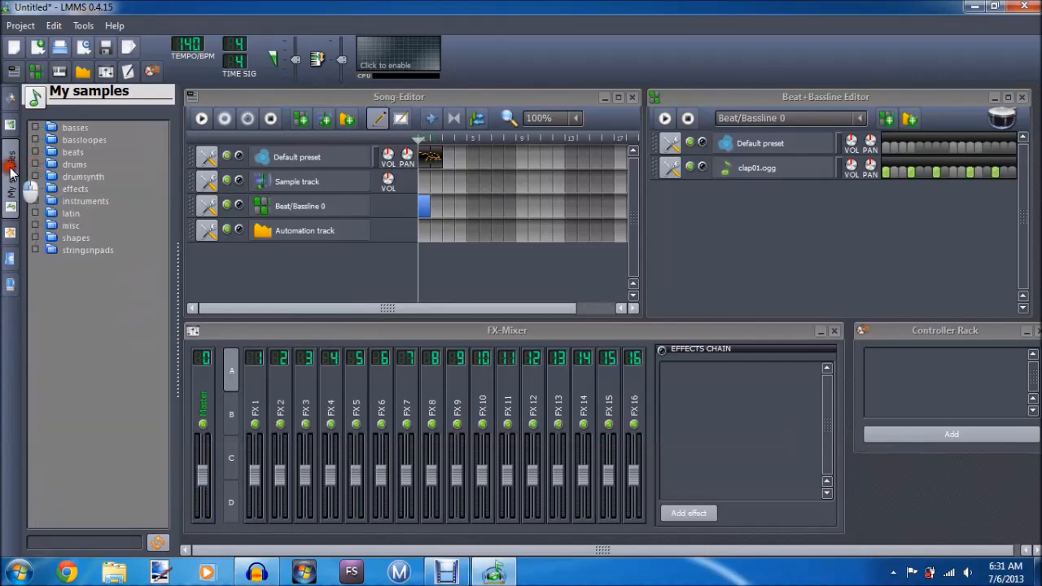